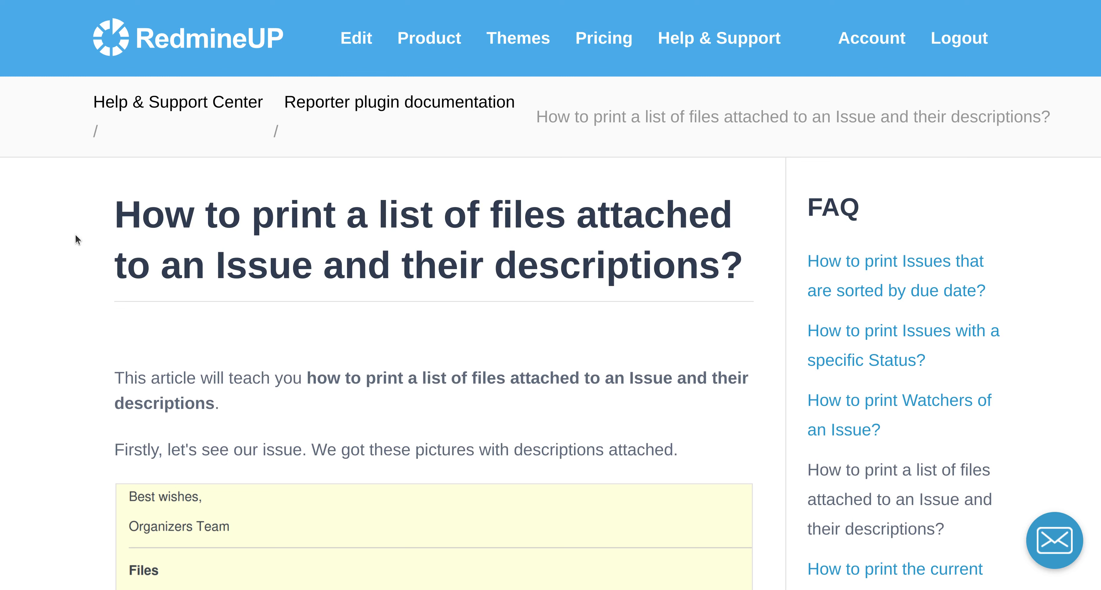
pyautogui.moveTo(171, 220)
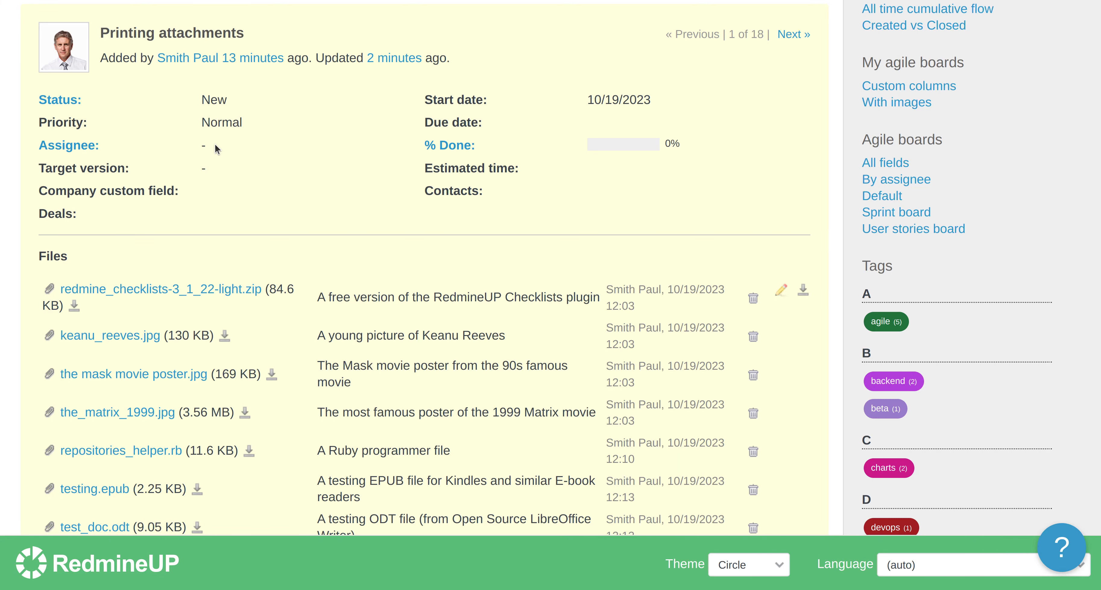
pyautogui.scroll(-3)
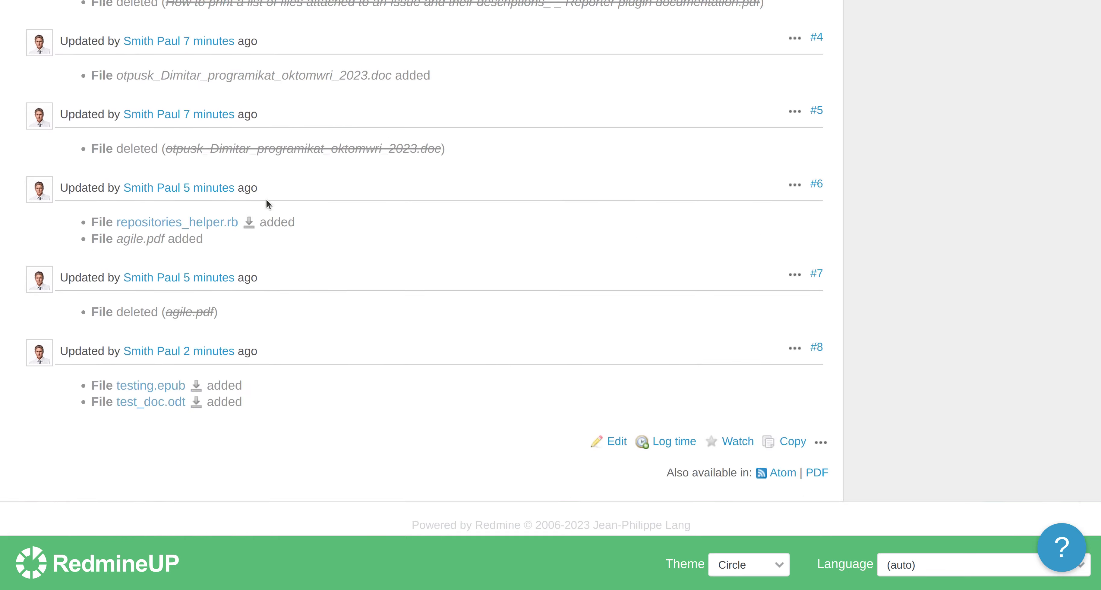
pyautogui.scroll(3)
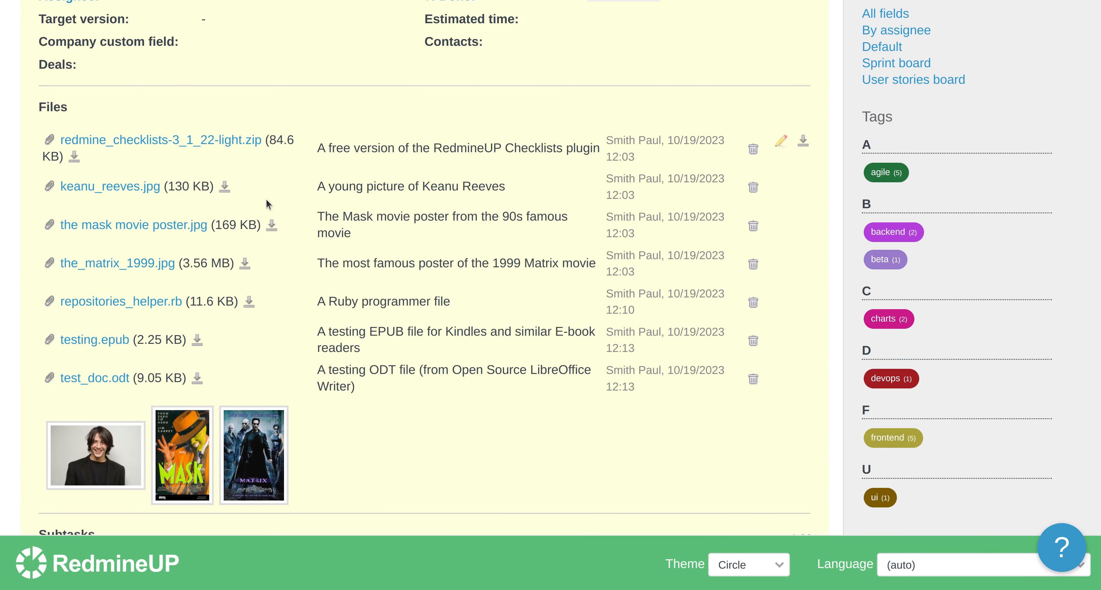
pyautogui.scroll(3)
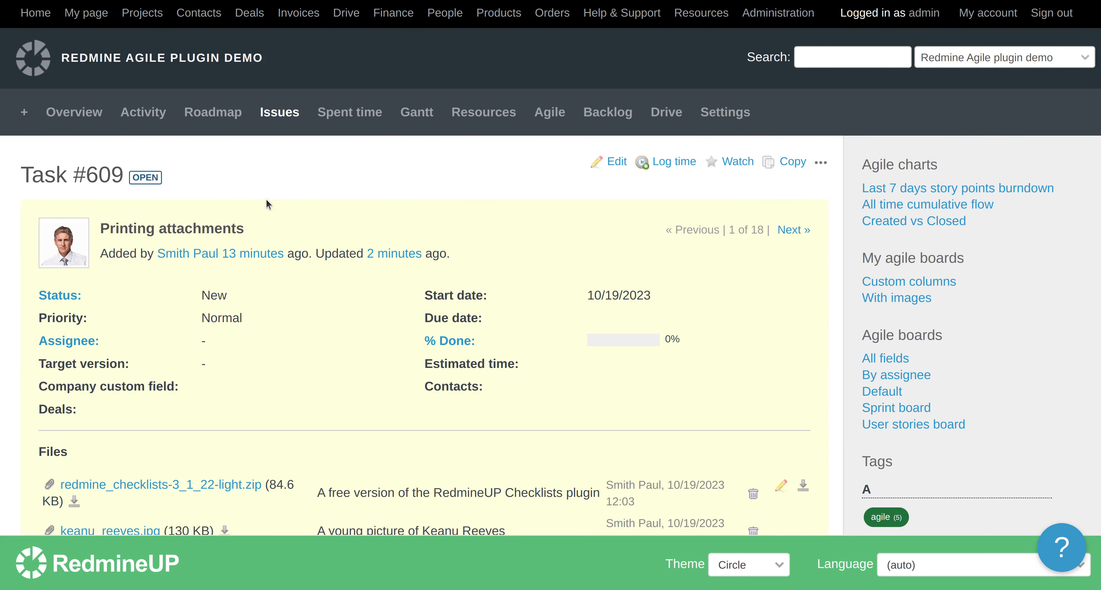
pyautogui.scroll(-3)
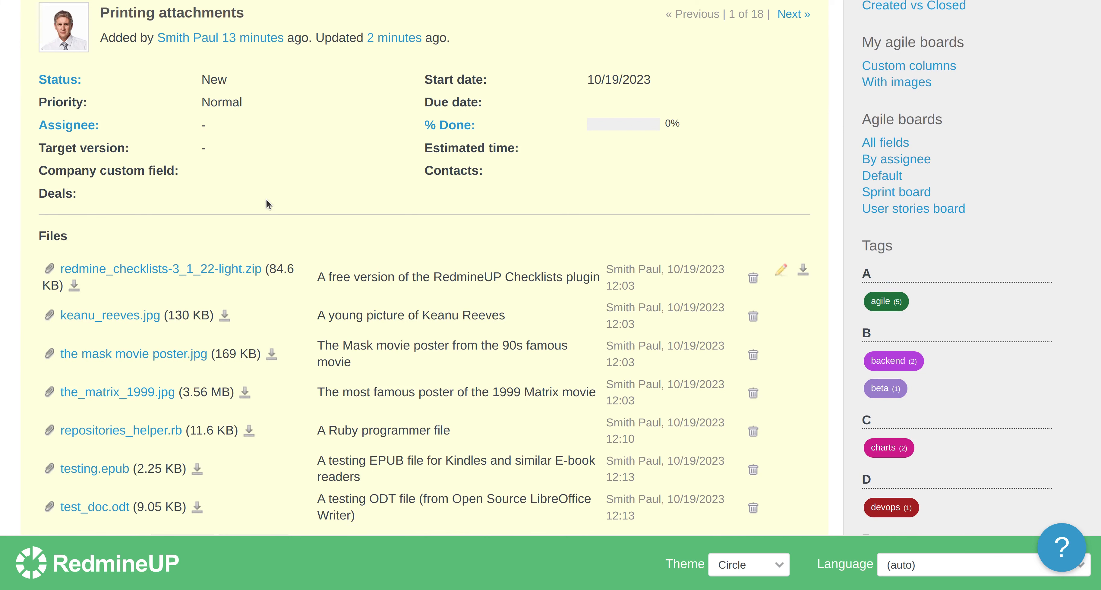
pyautogui.moveTo(277, 255)
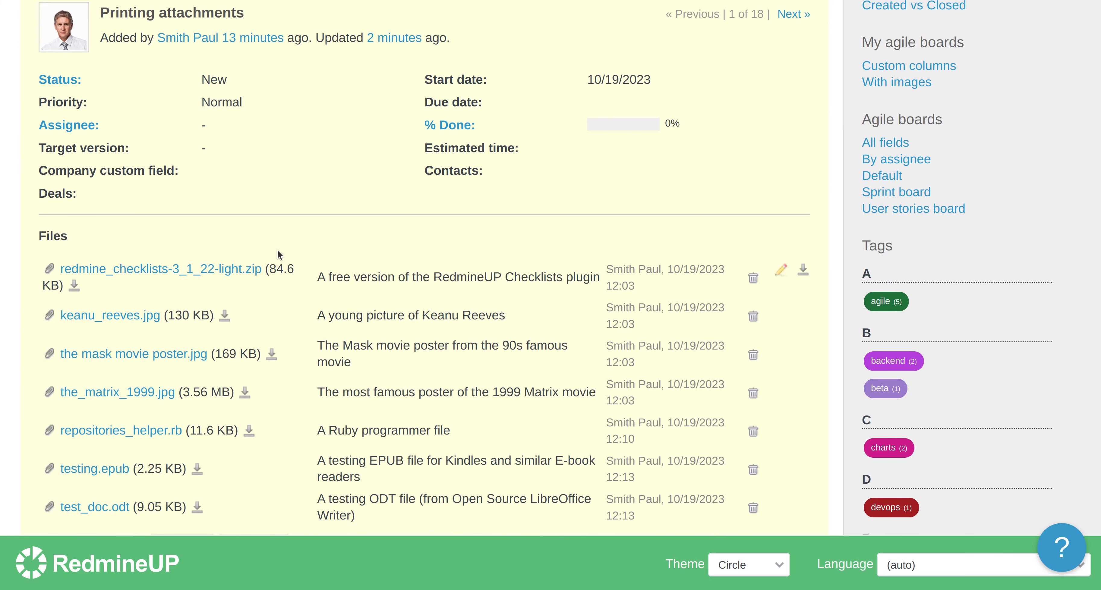
pyautogui.scroll(-3)
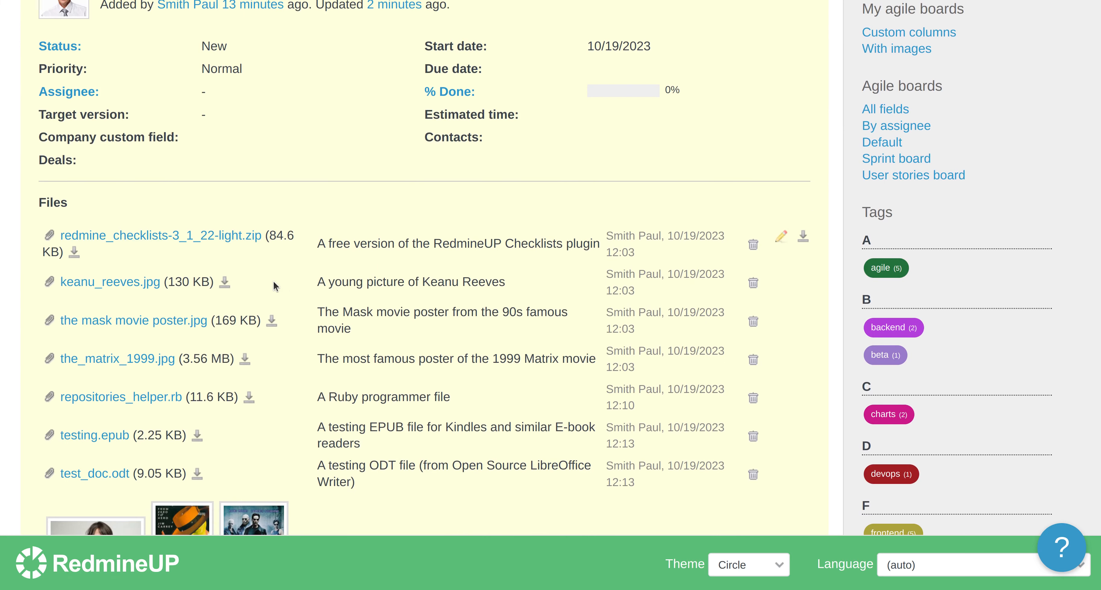
pyautogui.scroll(-3)
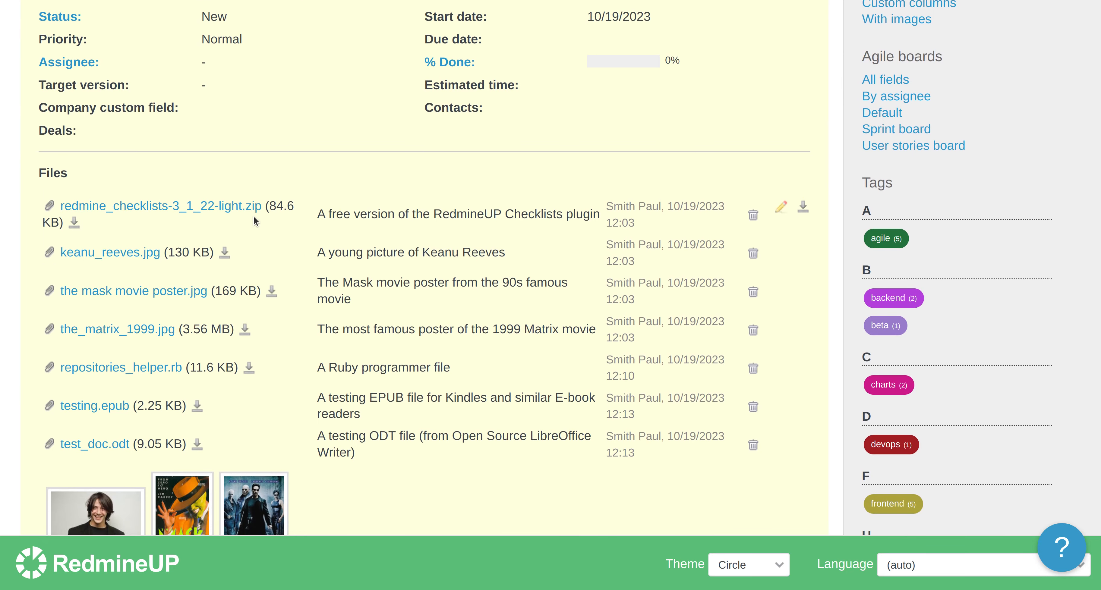
pyautogui.moveTo(317, 219)
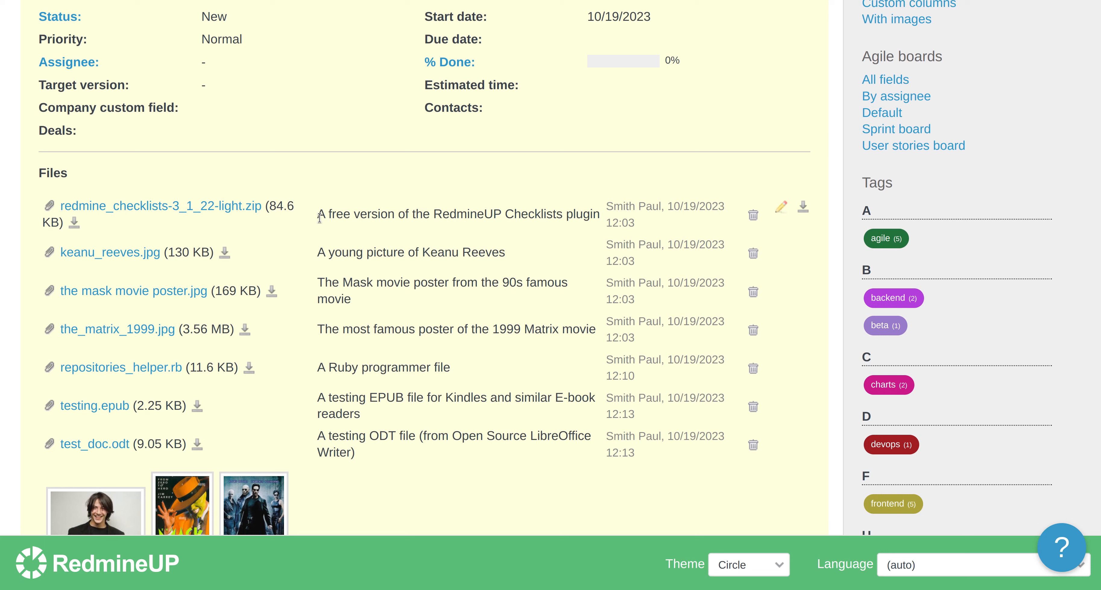
pyautogui.moveTo(558, 232)
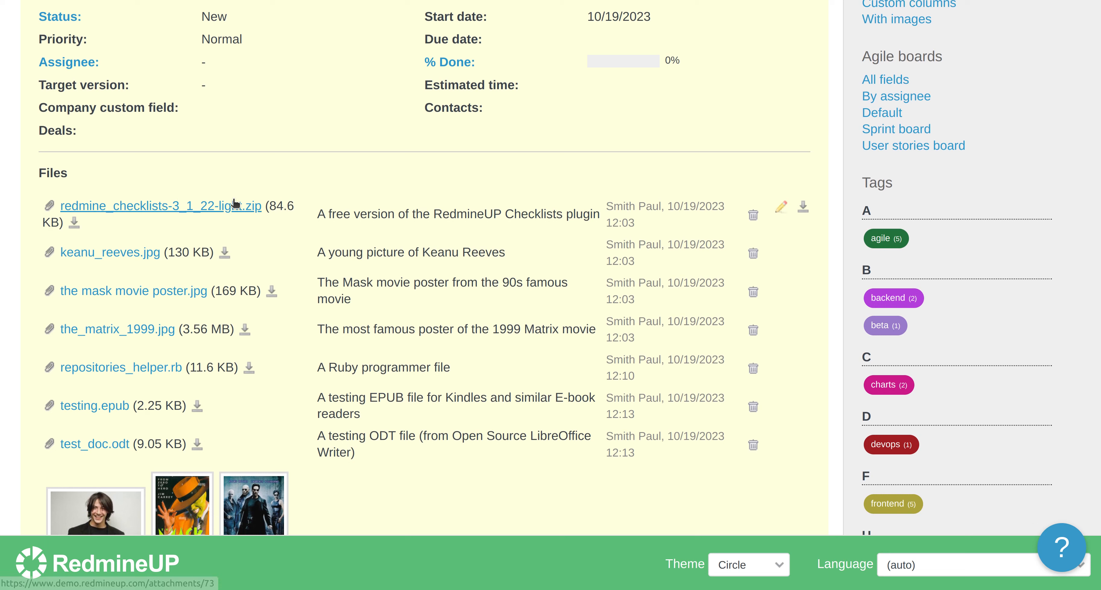
pyautogui.moveTo(103, 282)
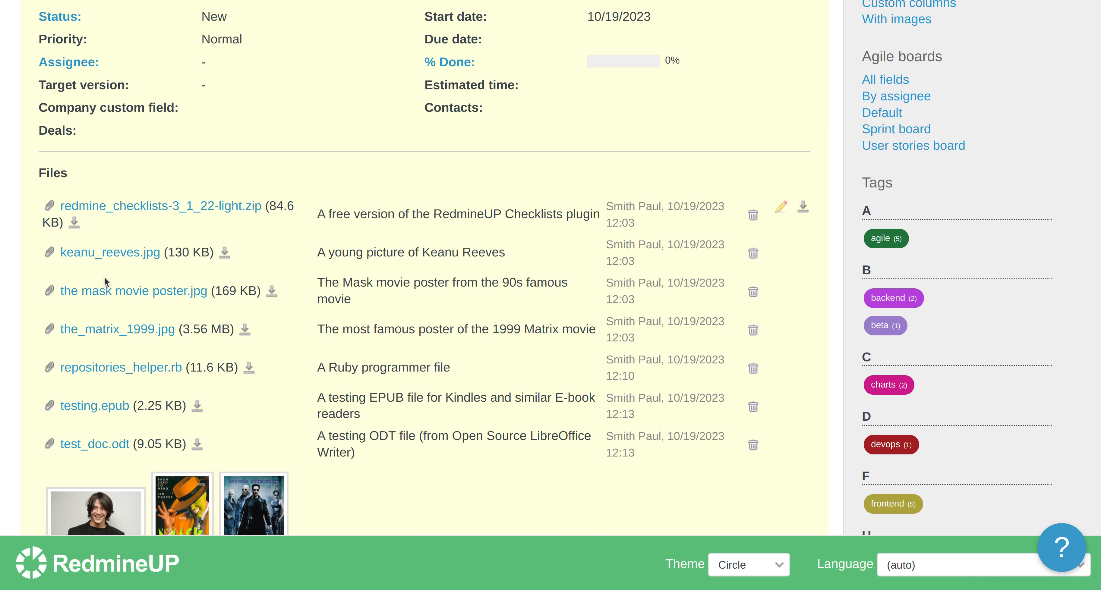
pyautogui.scroll(-3)
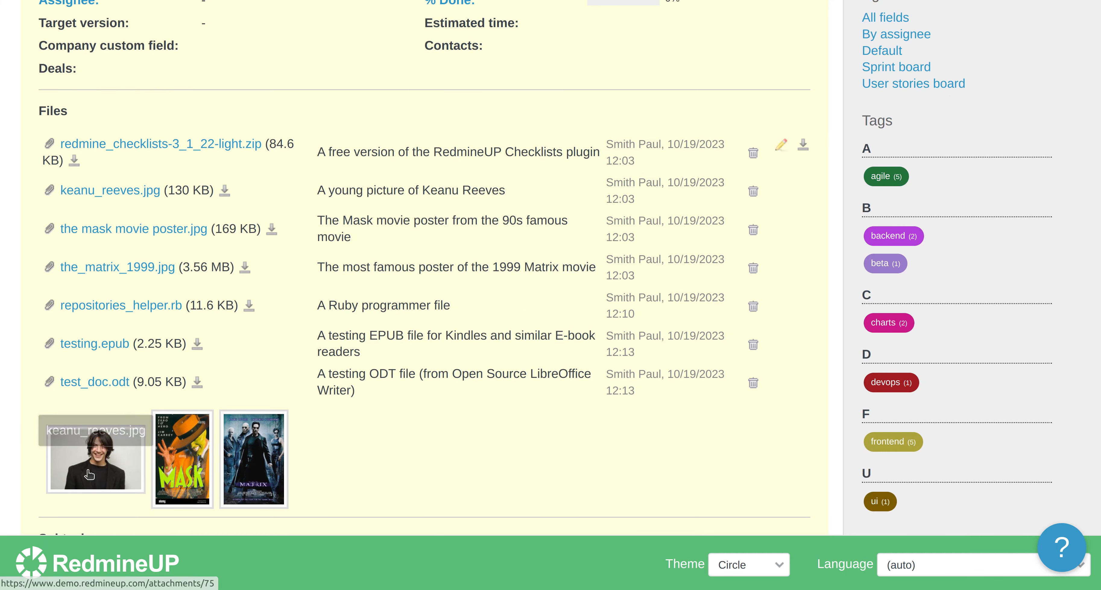
pyautogui.moveTo(187, 457)
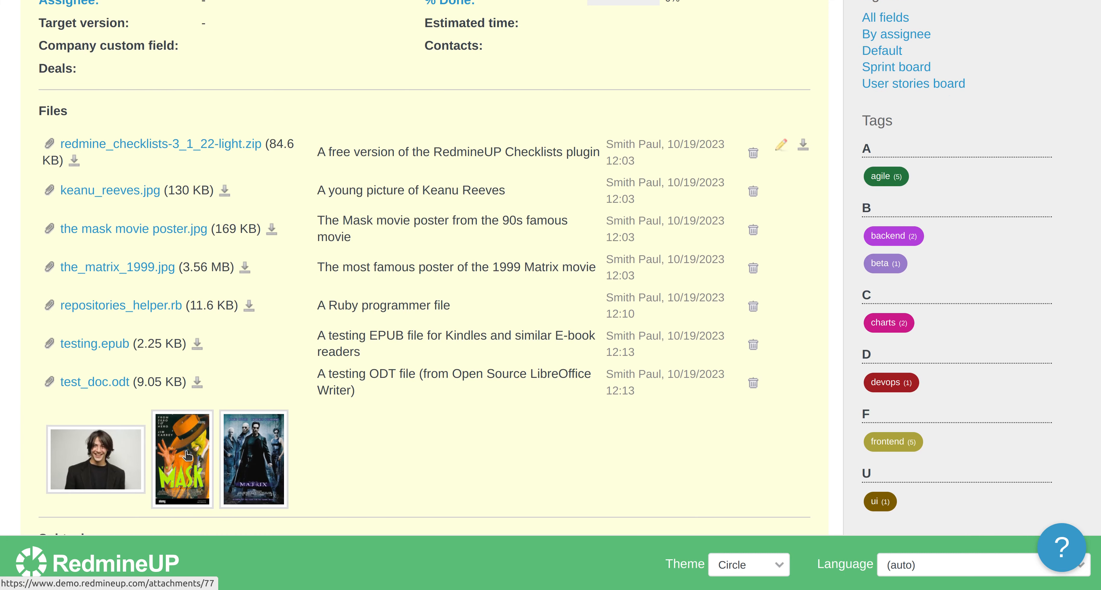
pyautogui.moveTo(253, 465)
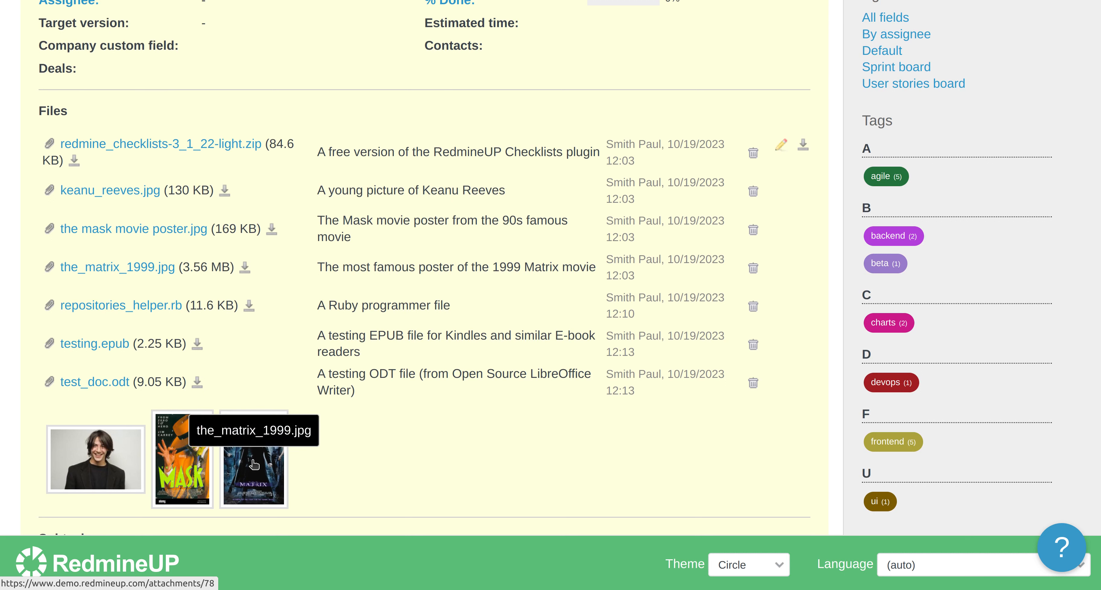
pyautogui.moveTo(181, 318)
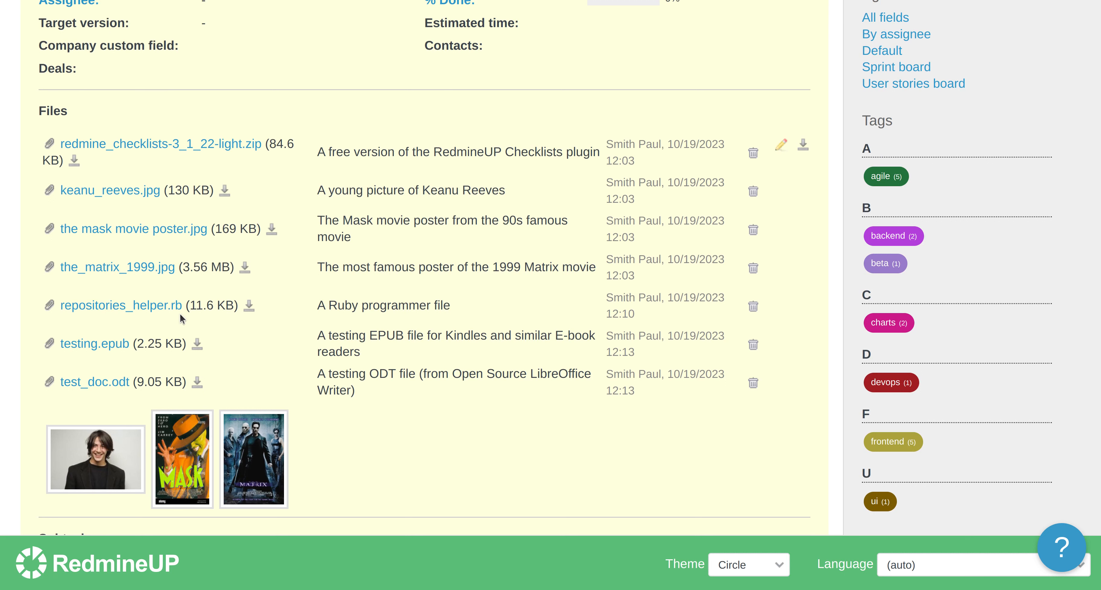
pyautogui.moveTo(363, 307)
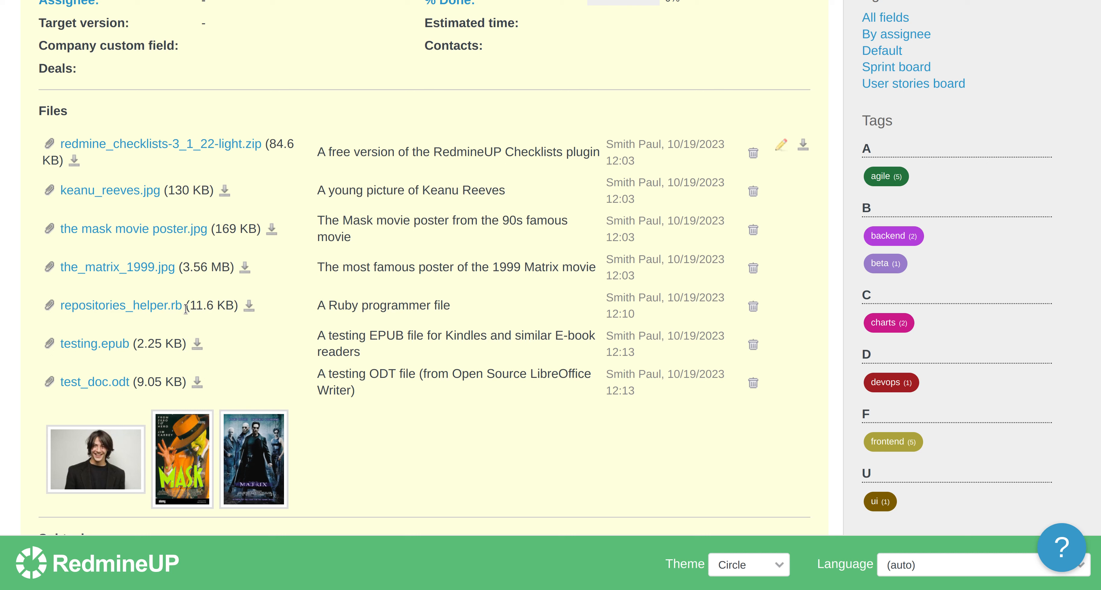
pyautogui.moveTo(94, 382)
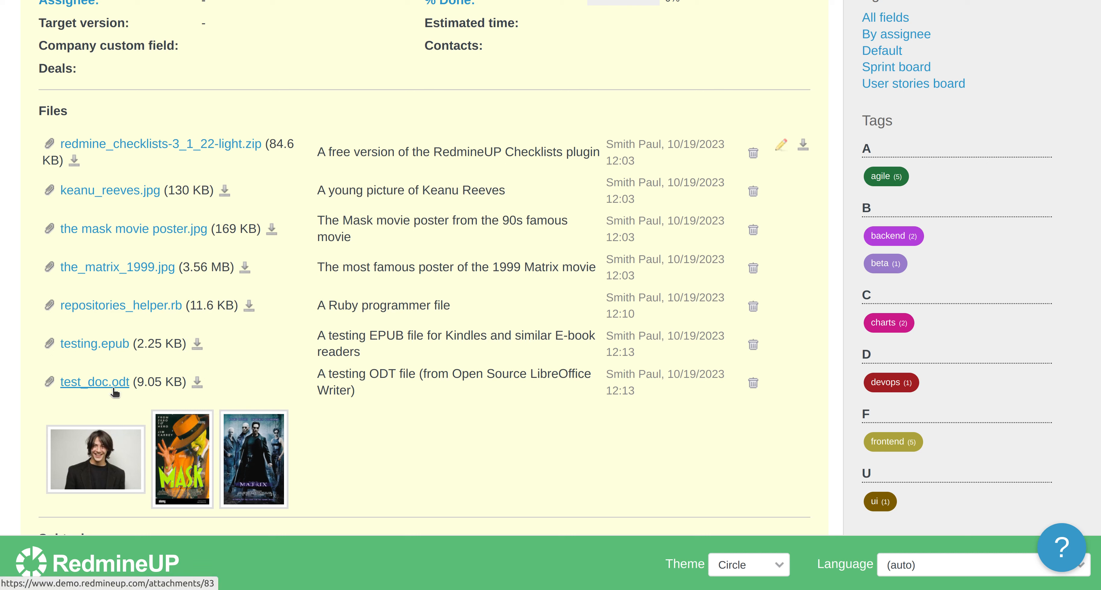
pyautogui.moveTo(328, 345)
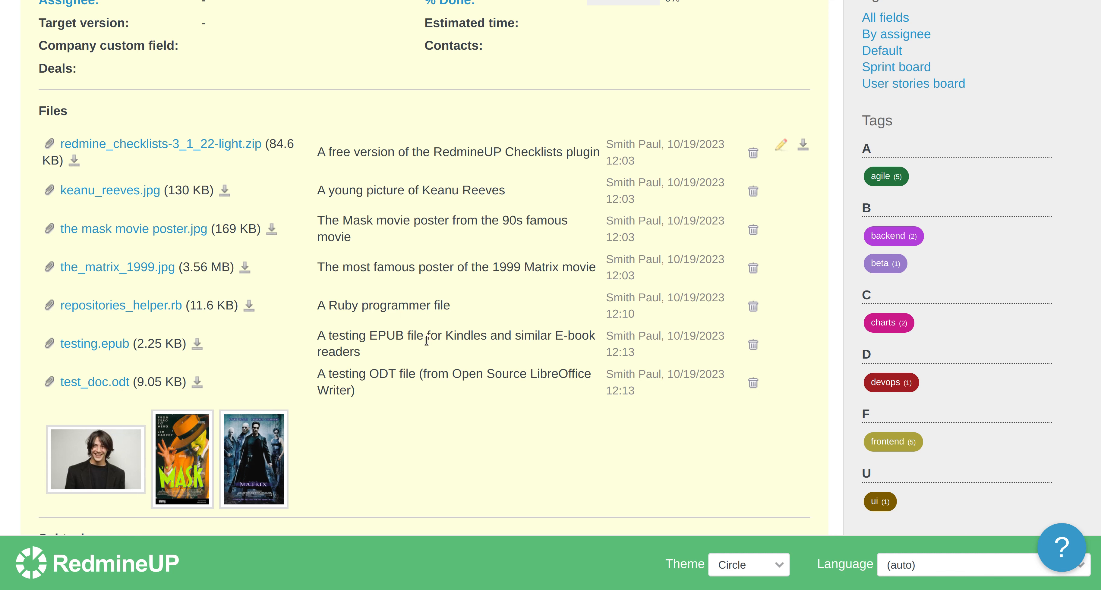
pyautogui.scroll(-3)
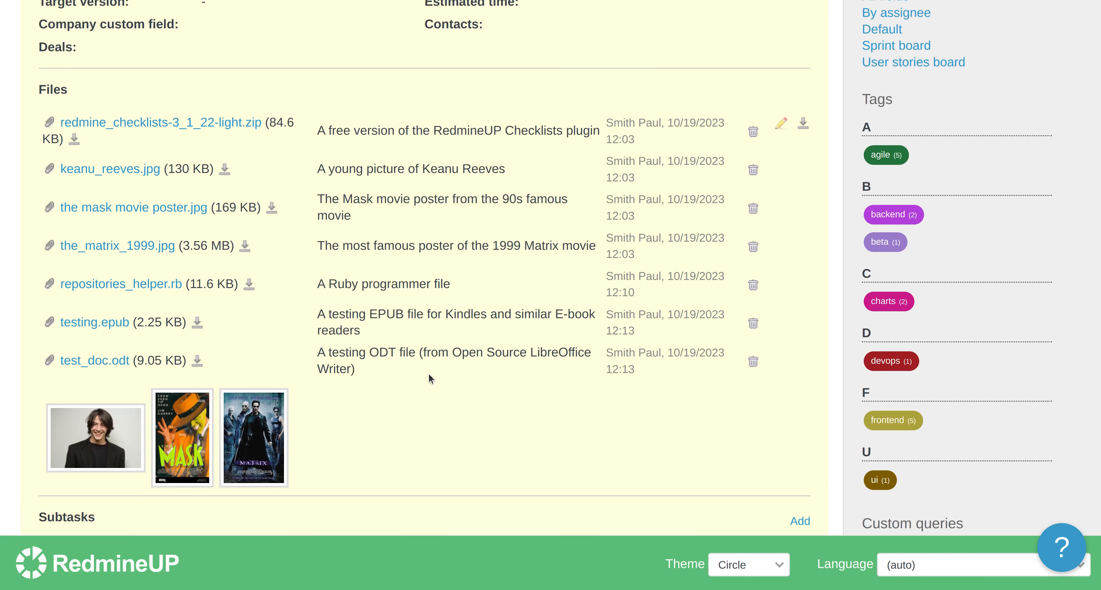
pyautogui.moveTo(273, 204)
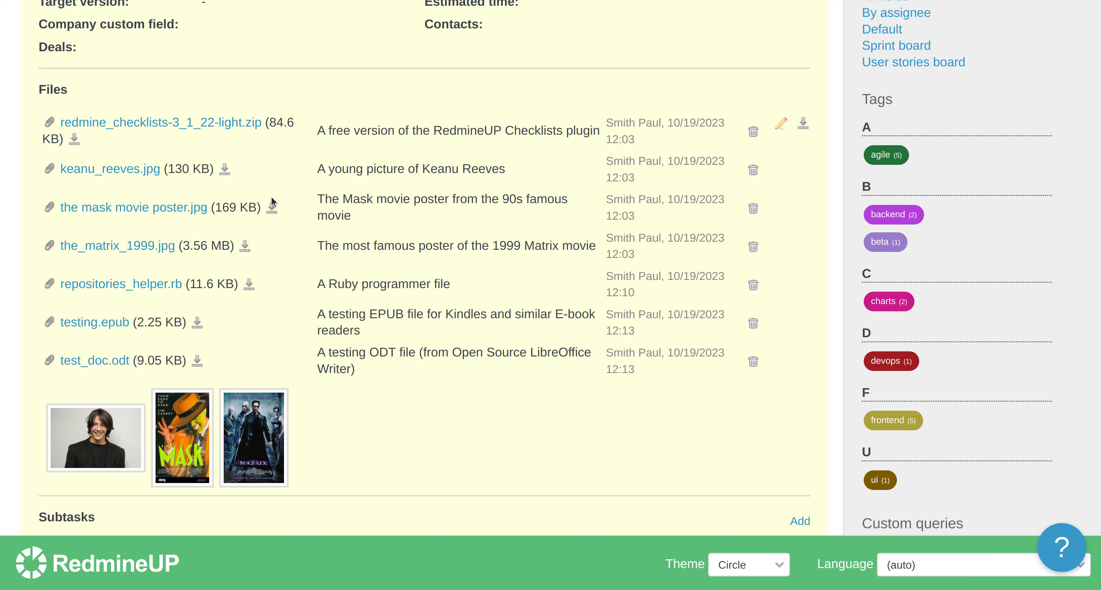
pyautogui.moveTo(188, 241)
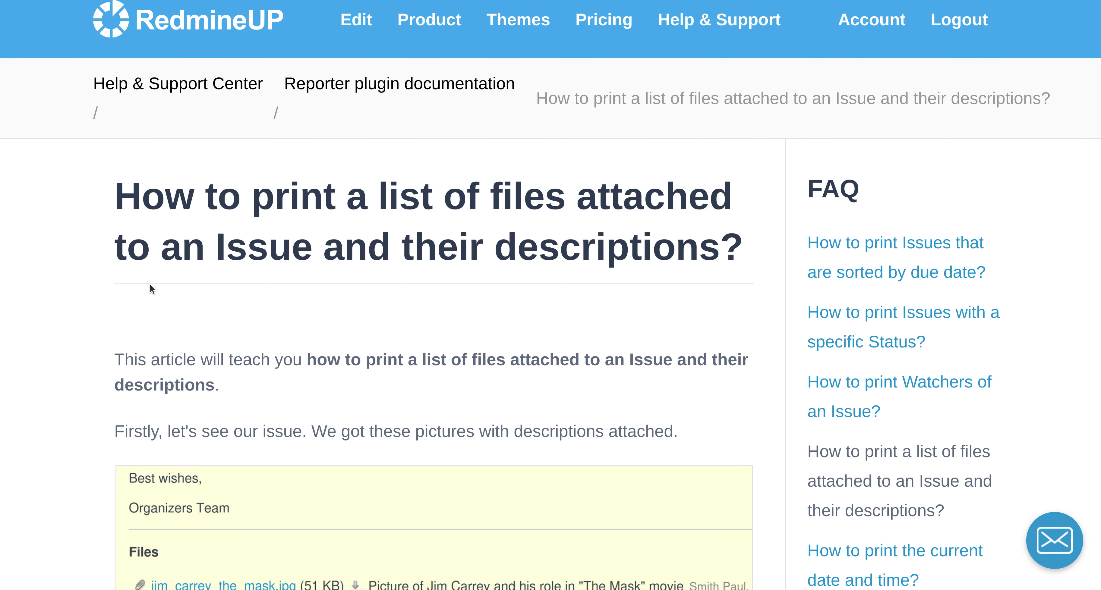
# Step: Scroll through the help article's attachment-listing template code and comments
pyautogui.scroll(-3)
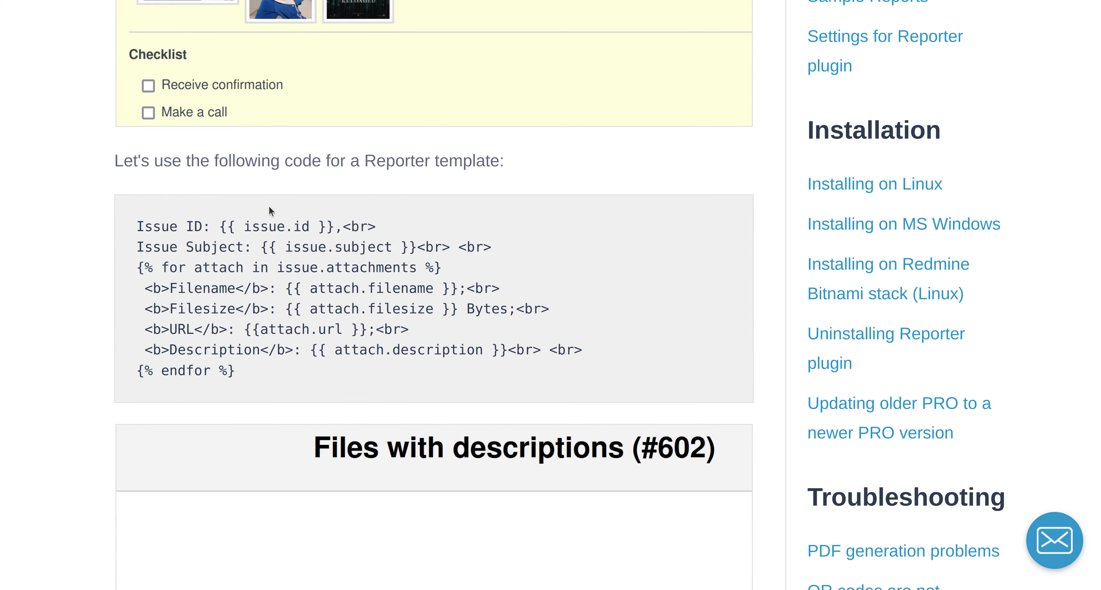
pyautogui.scroll(-3)
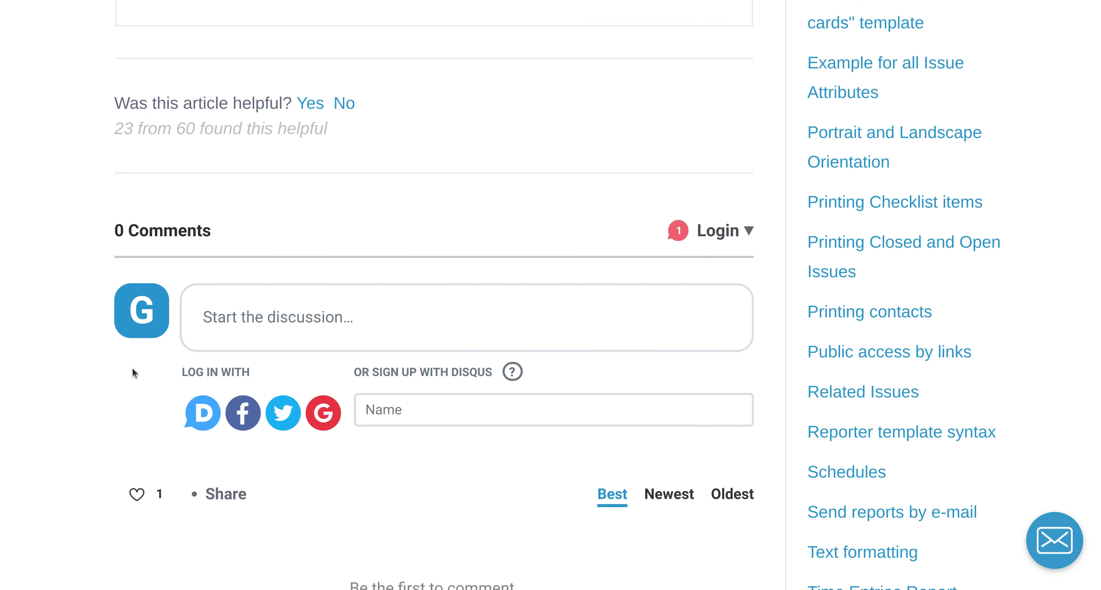
pyautogui.scroll(3)
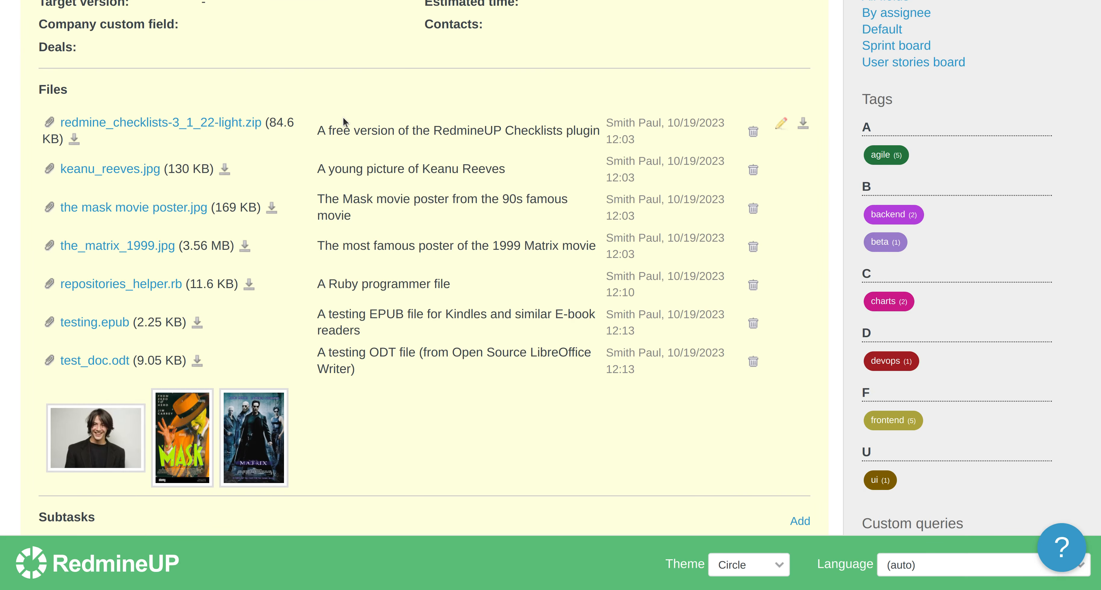
# Step: Leave issue #609 and go to the Administration page listing Plugins and other sections
pyautogui.scroll(3)
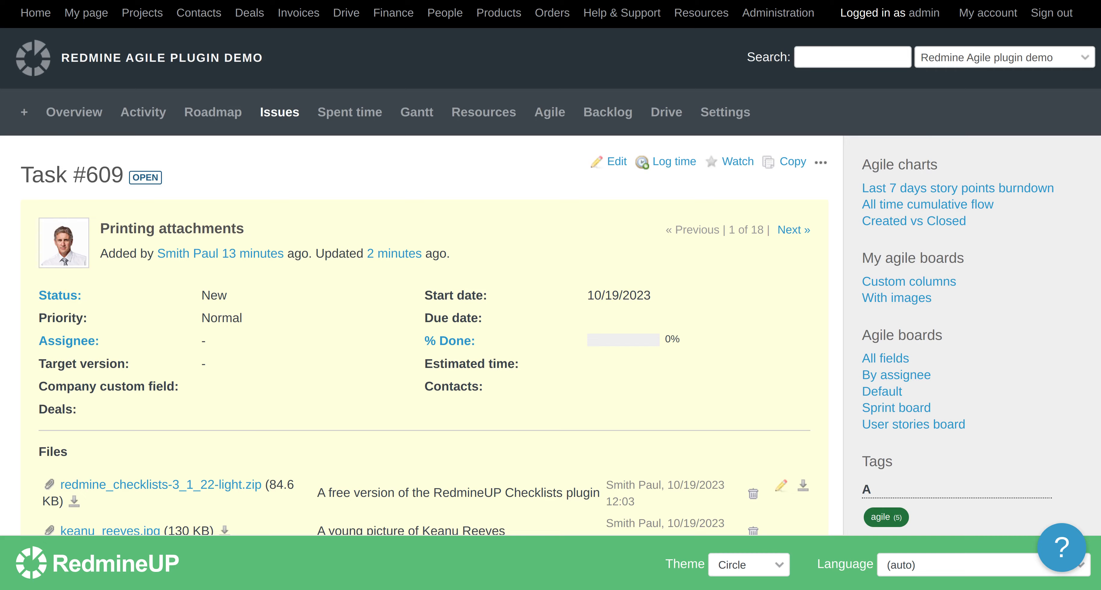
pyautogui.click(777, 12)
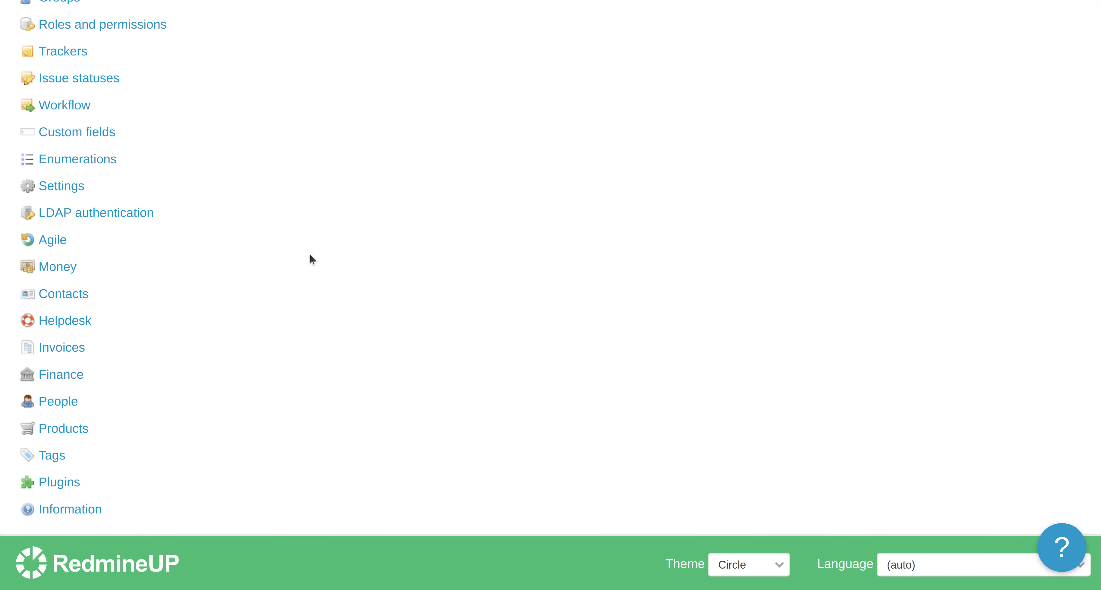
pyautogui.moveTo(63, 429)
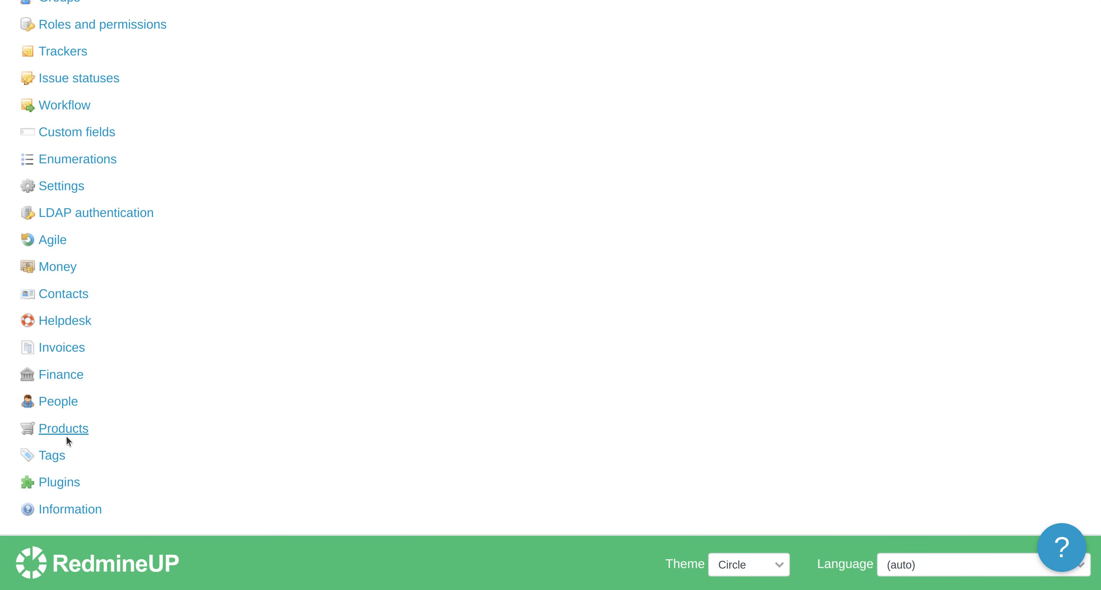
pyautogui.moveTo(59, 482)
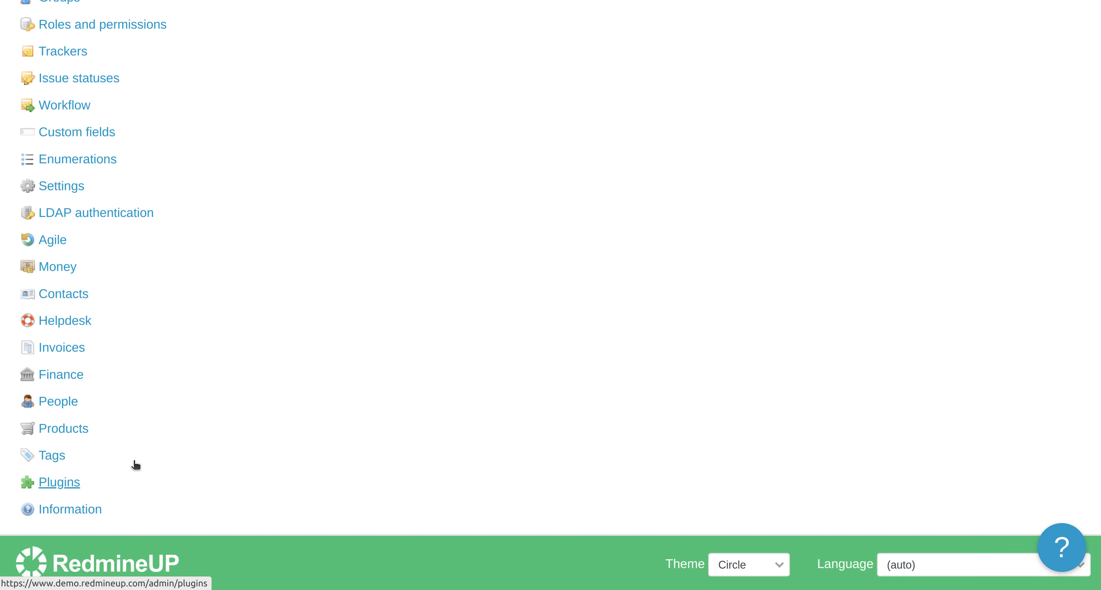
# Step: Reach the Redmine Reporter plugin's Report templates list and begin a new template
pyautogui.click(59, 482)
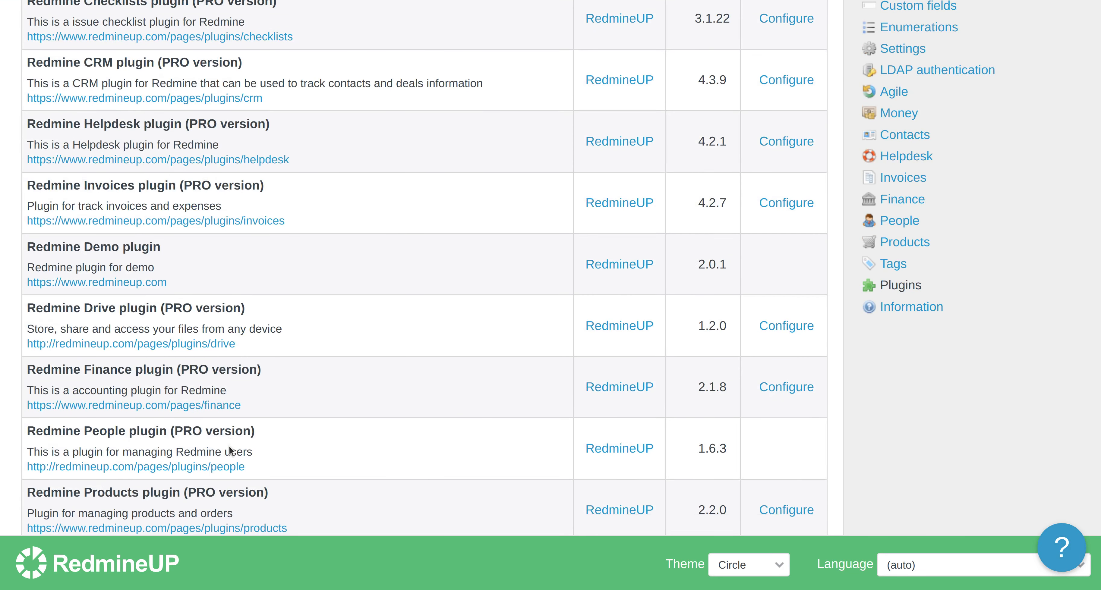
pyautogui.scroll(-3)
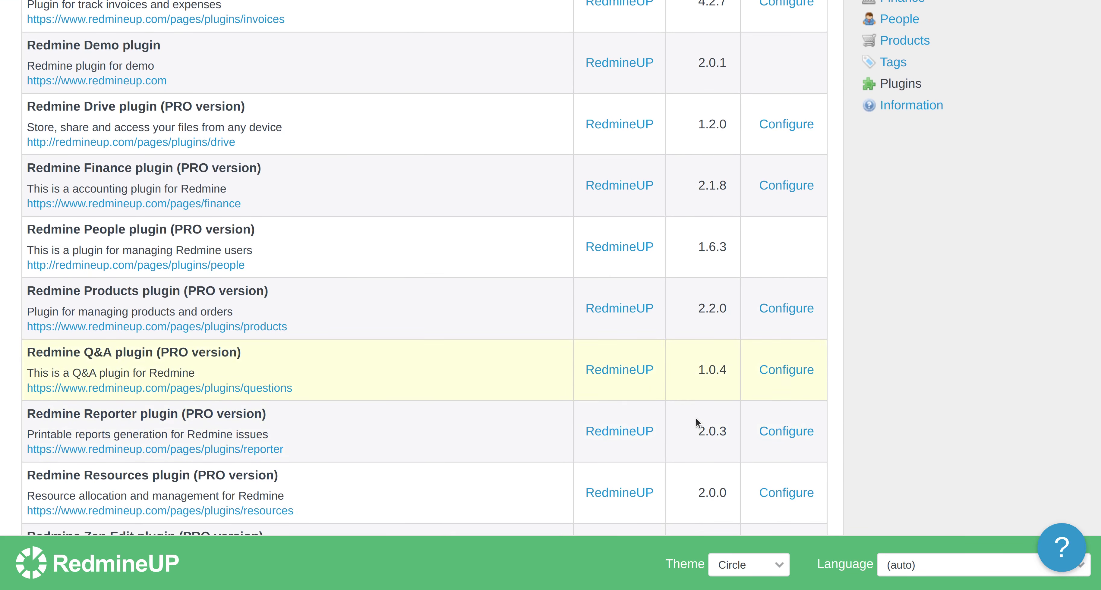
pyautogui.click(785, 431)
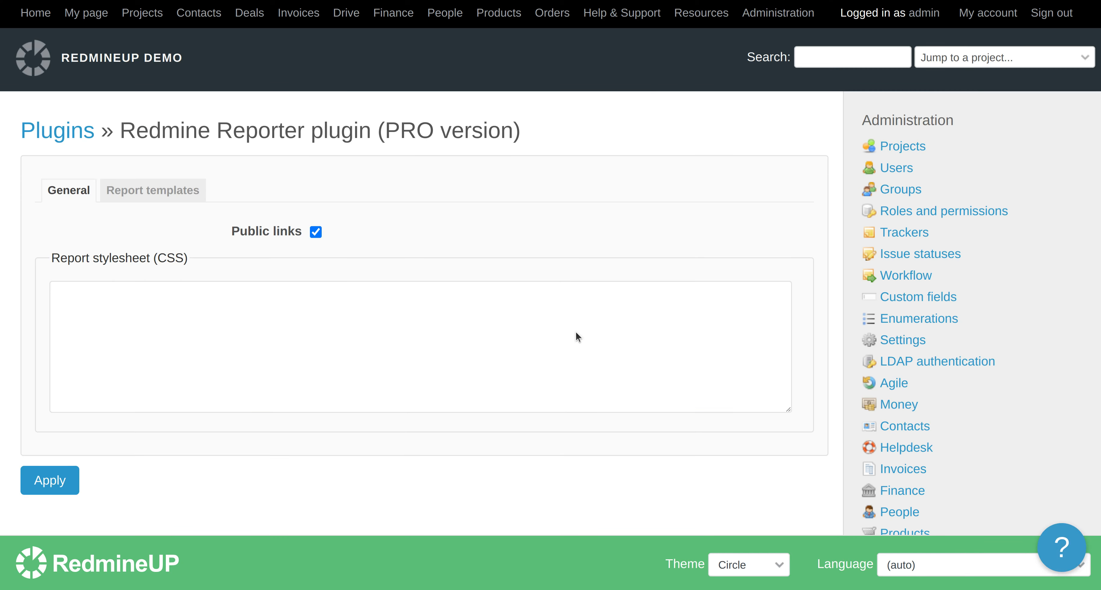
pyautogui.click(152, 190)
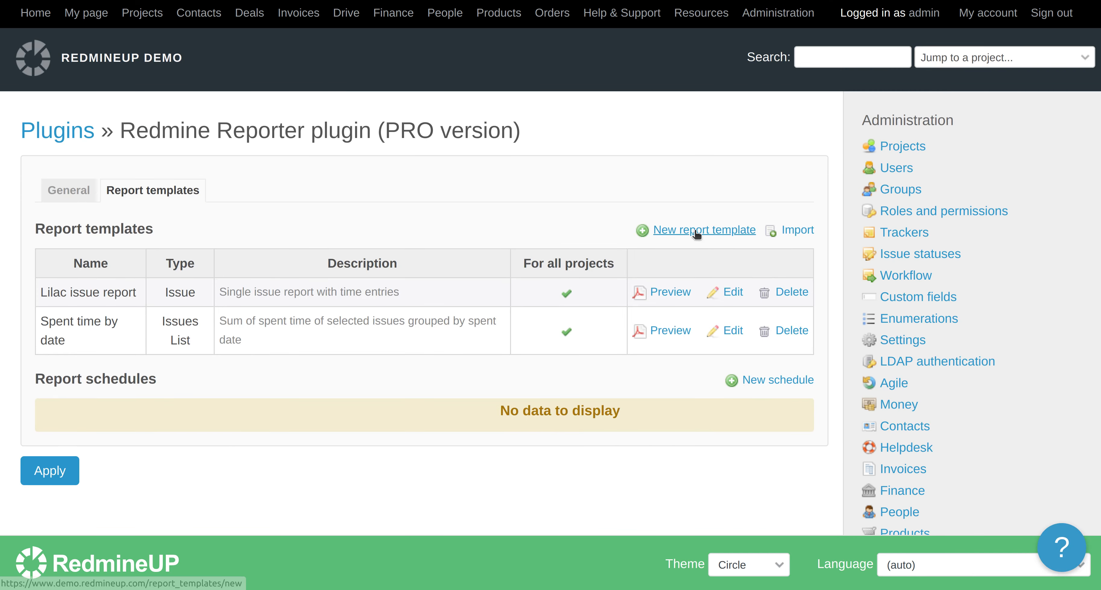
pyautogui.click(705, 229)
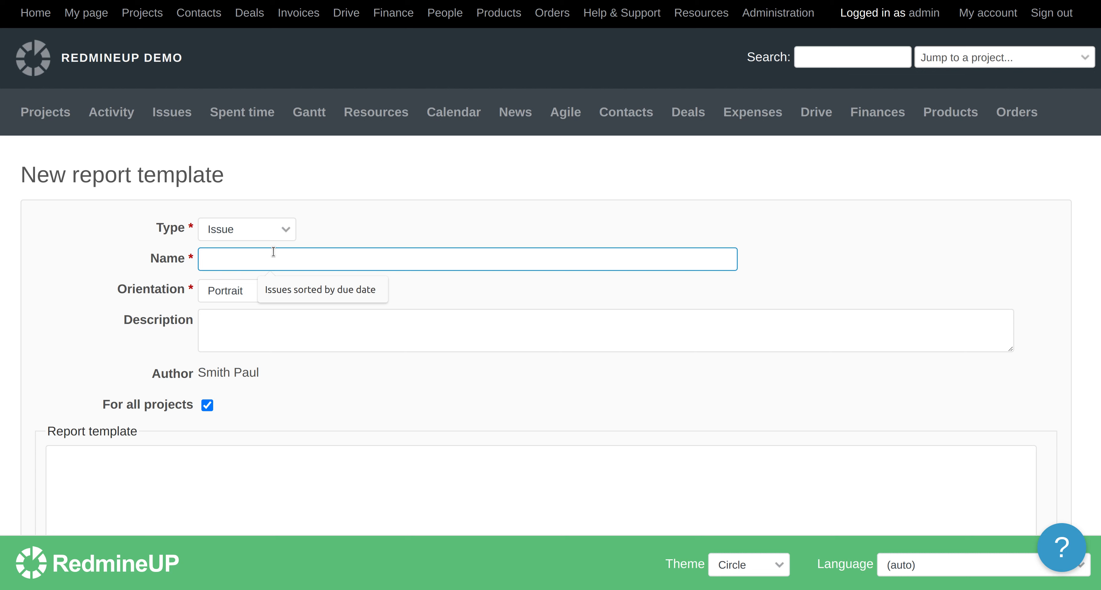
# Step: Name the template 'Printing Issue attached files with their descriptions'
pyautogui.write('Printing')
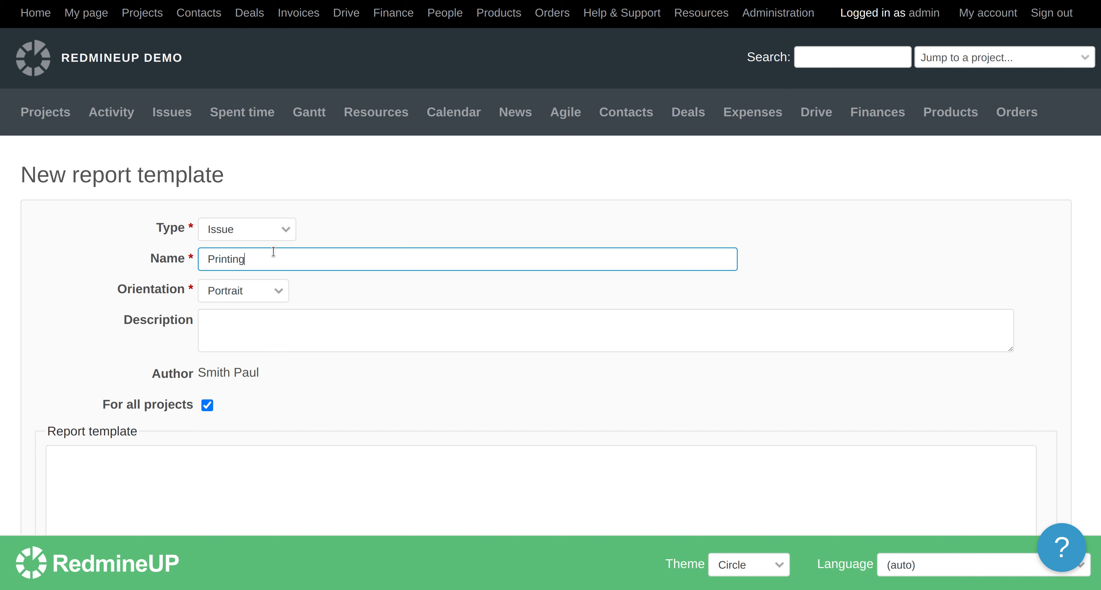
pyautogui.write('Issue files')
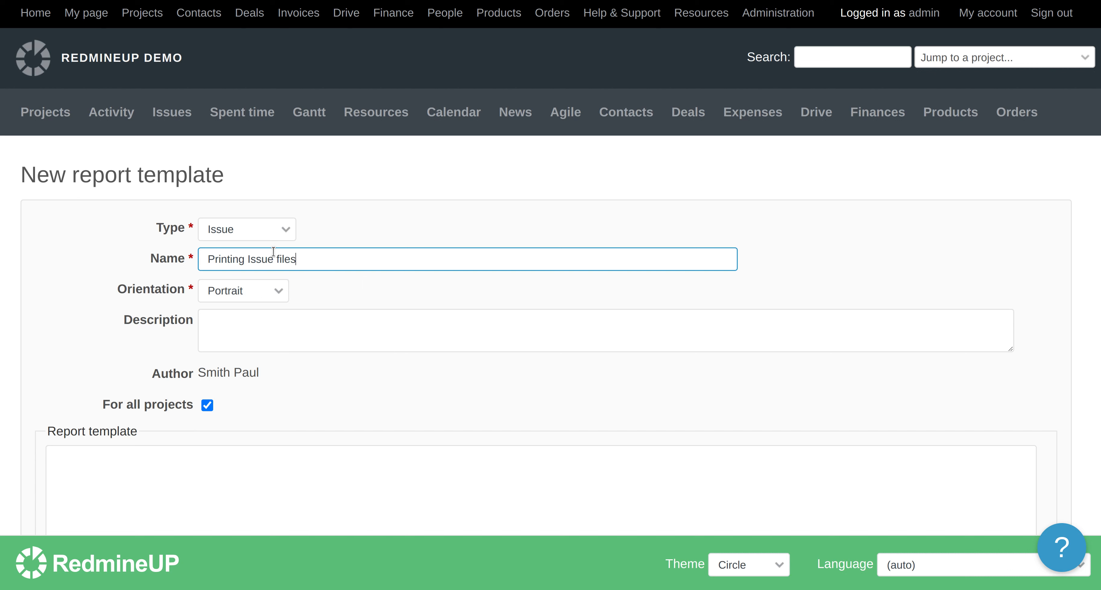
pyautogui.press('BackSpace')
pyautogui.write('attached')
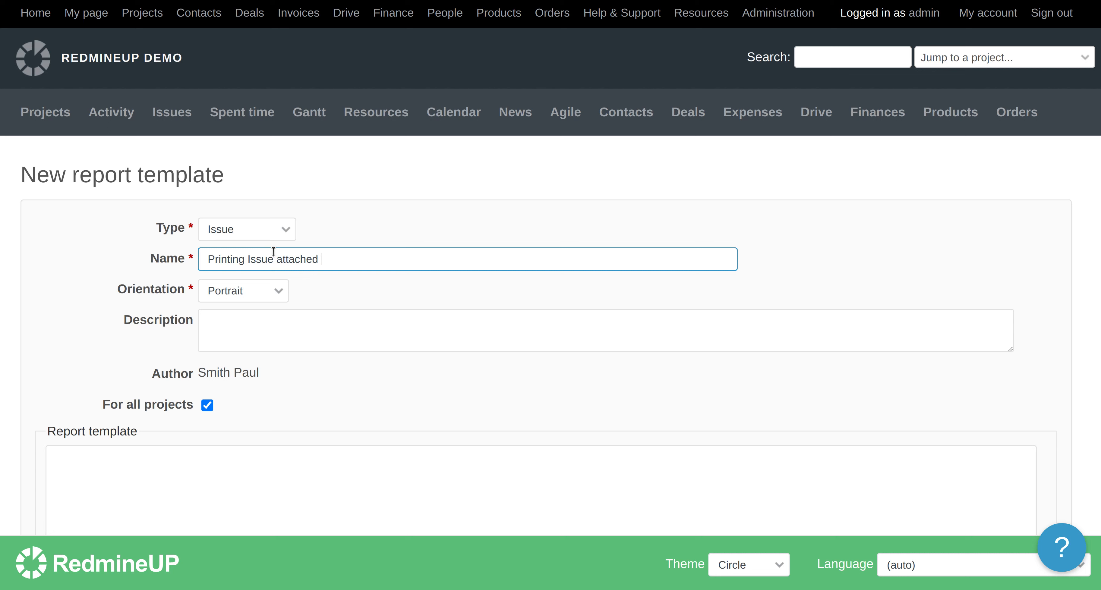
pyautogui.write('files with the')
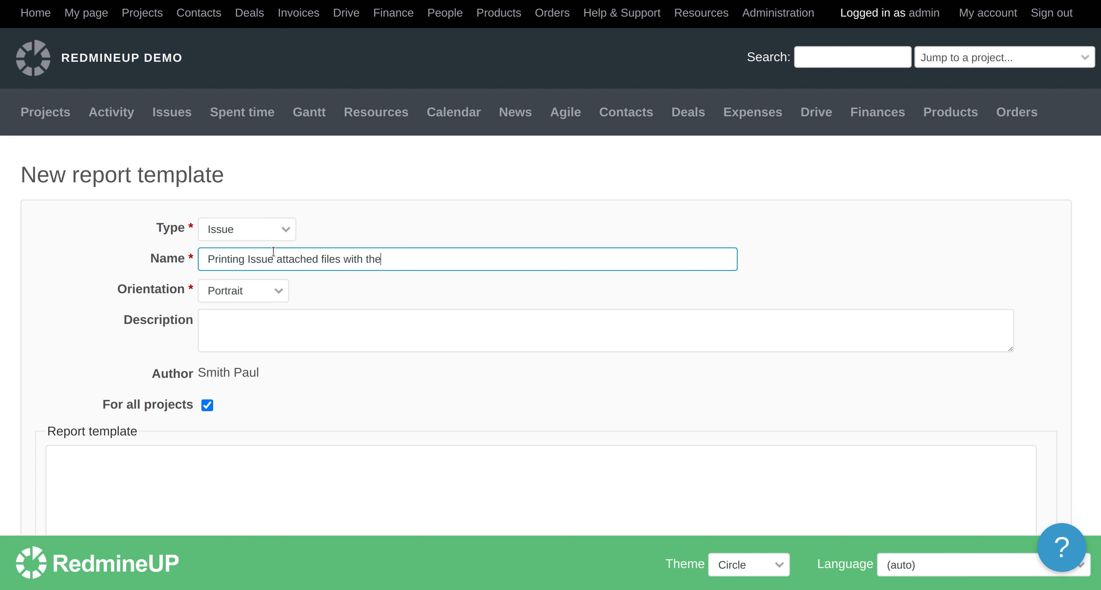
pyautogui.write('ir descriptions')
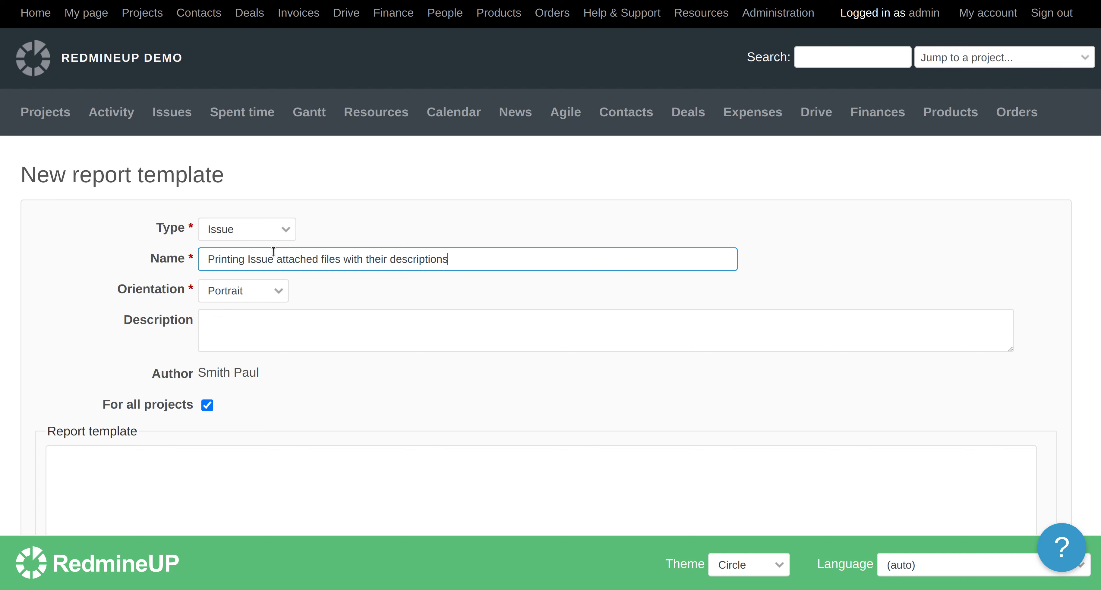
pyautogui.moveTo(160, 294)
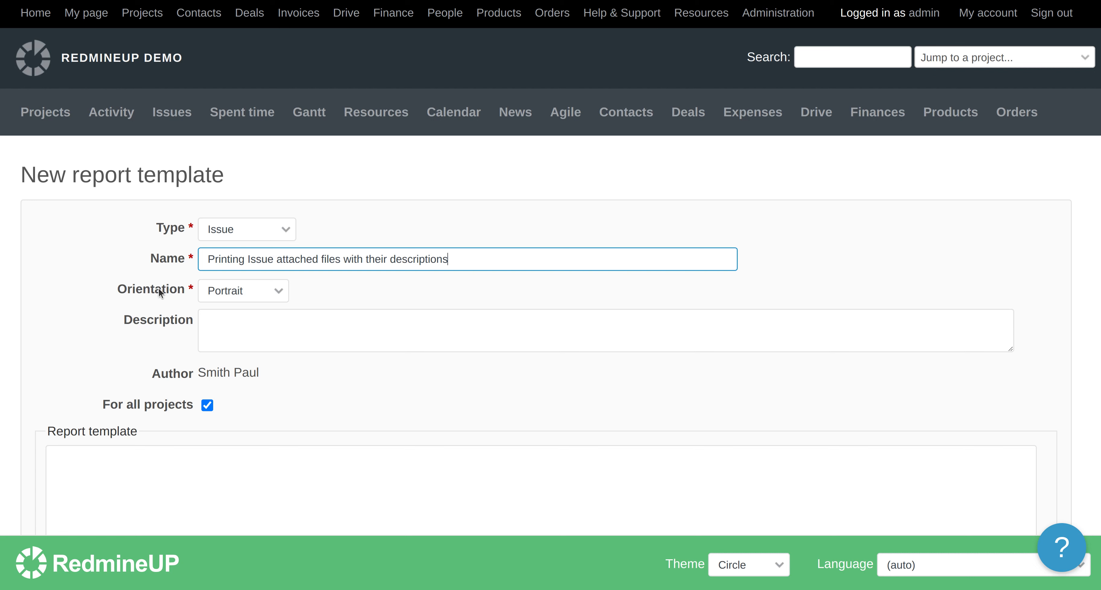
# Step: Enter the Liquid body starting 'Issue ID: {{ issue.id }}' with the attachment listing, and create the template
pyautogui.scroll(-3)
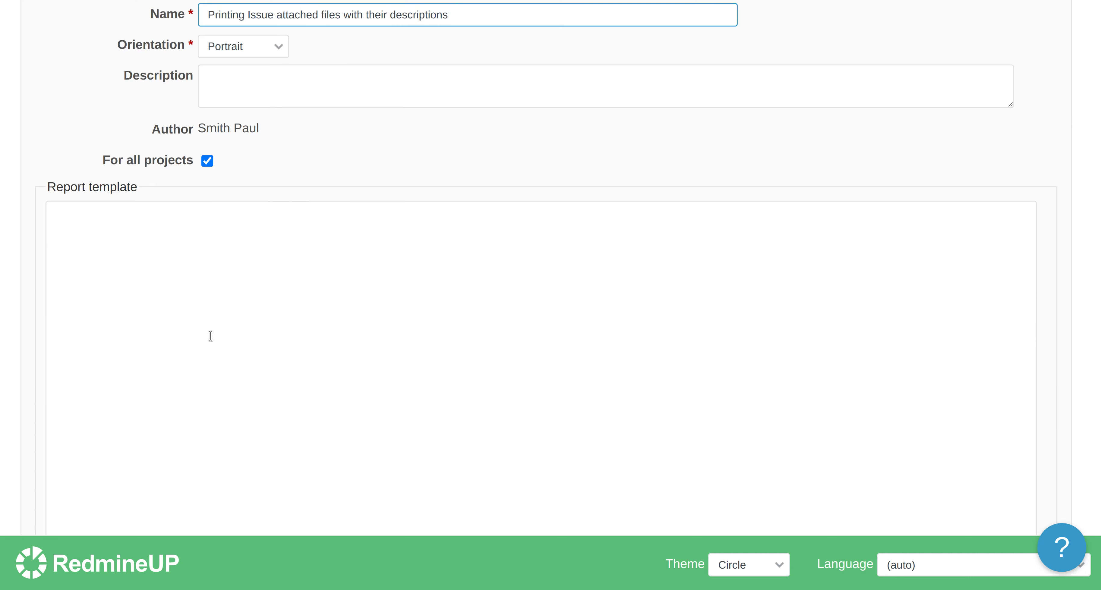
pyautogui.click(533, 351)
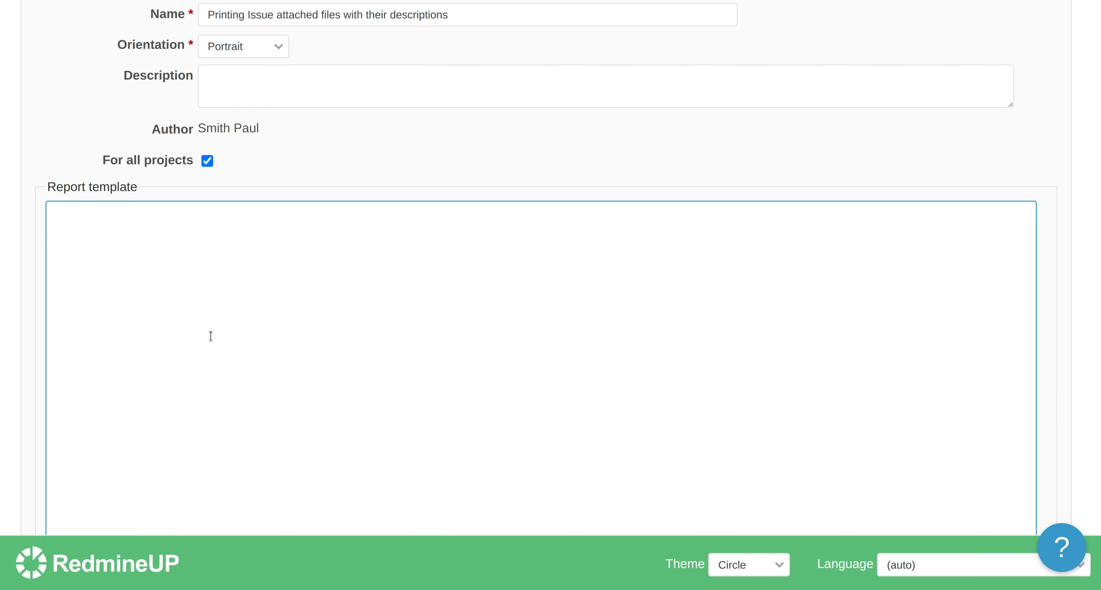
pyautogui.write('Issue ID: {{ issue.id }},<br>')
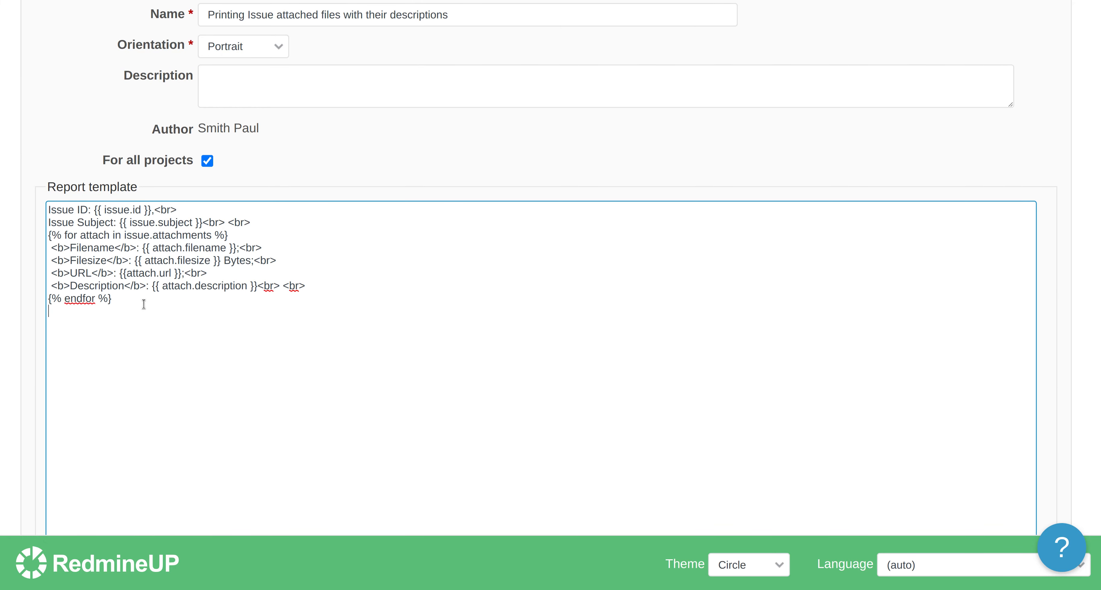
pyautogui.moveTo(165, 84)
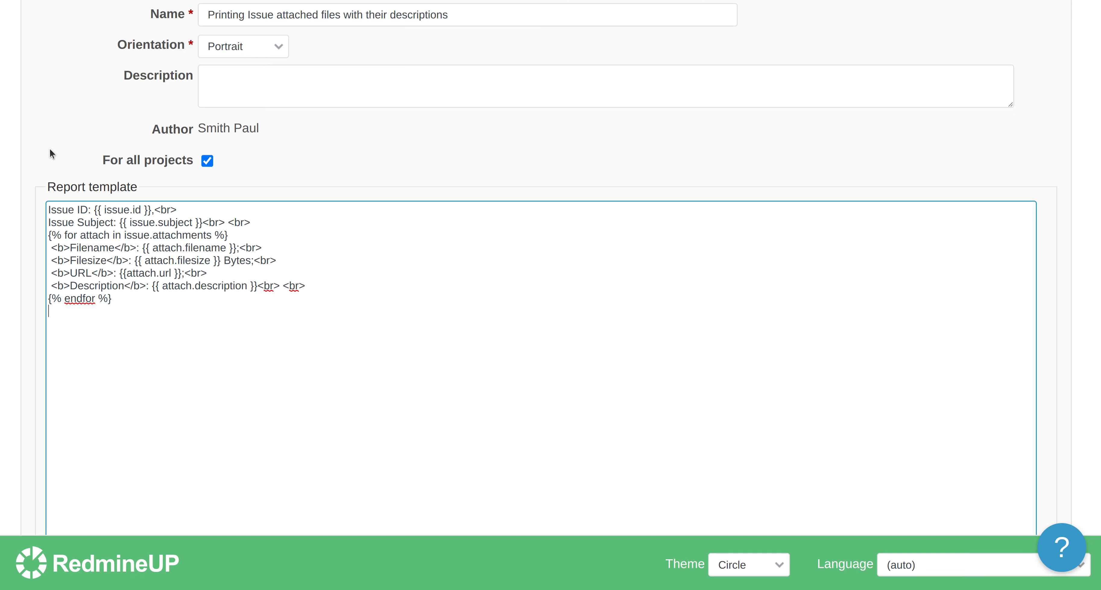
pyautogui.scroll(-3)
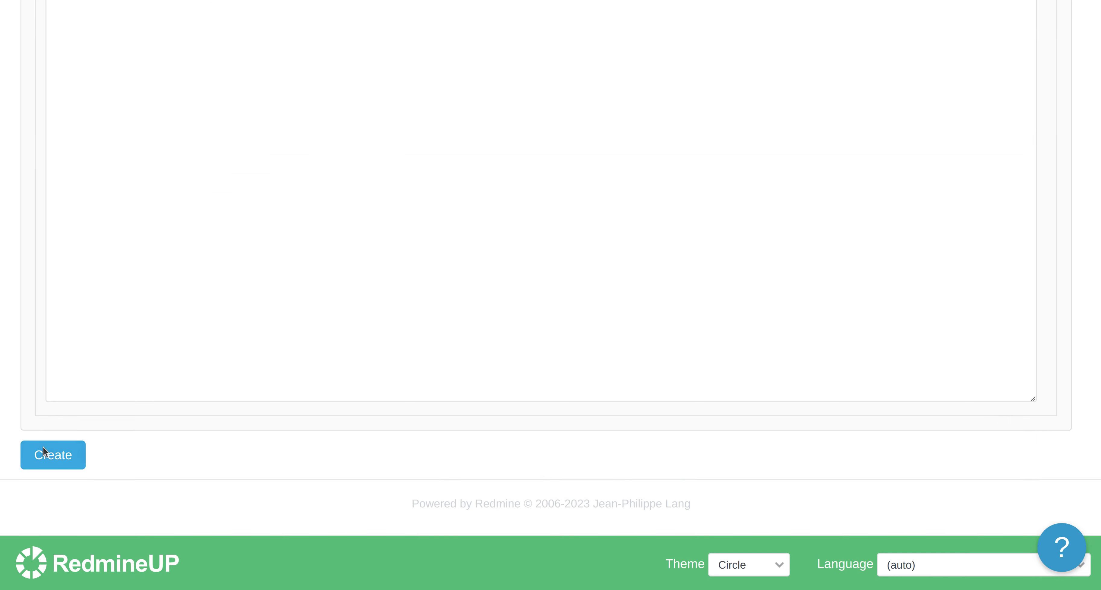
pyautogui.click(52, 455)
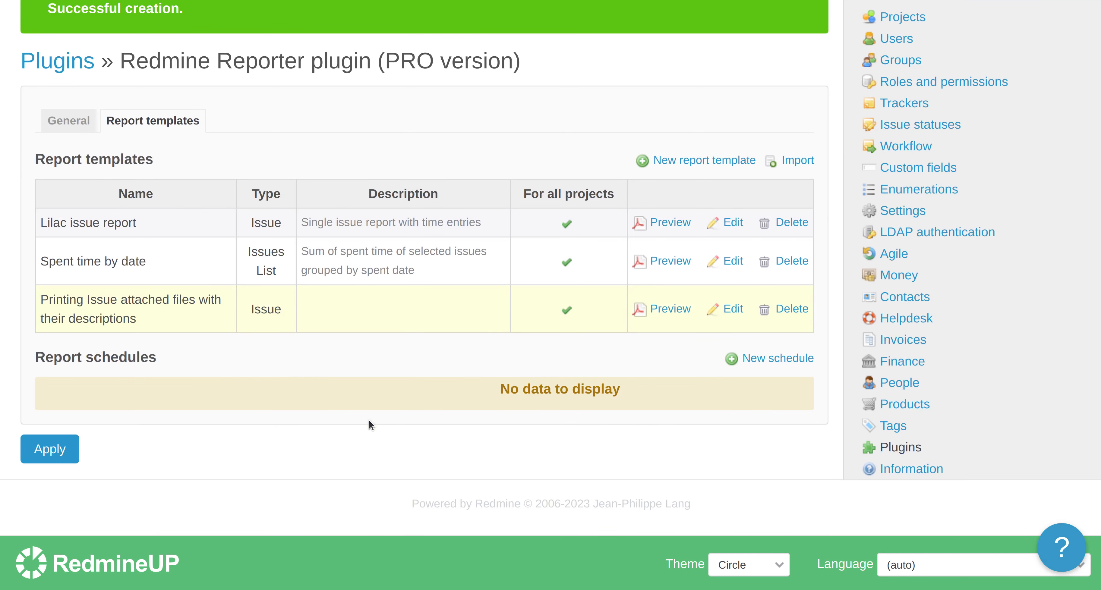
# Step: On issue #609, bring up the Reports dialog from the ••• actions menu
pyautogui.scroll(3)
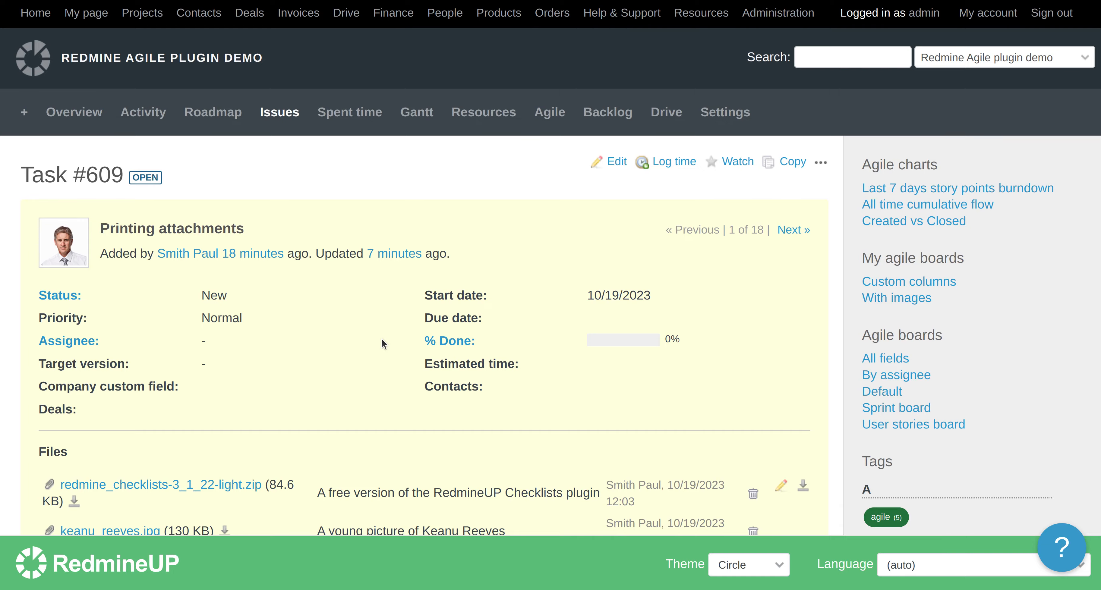
pyautogui.scroll(-3)
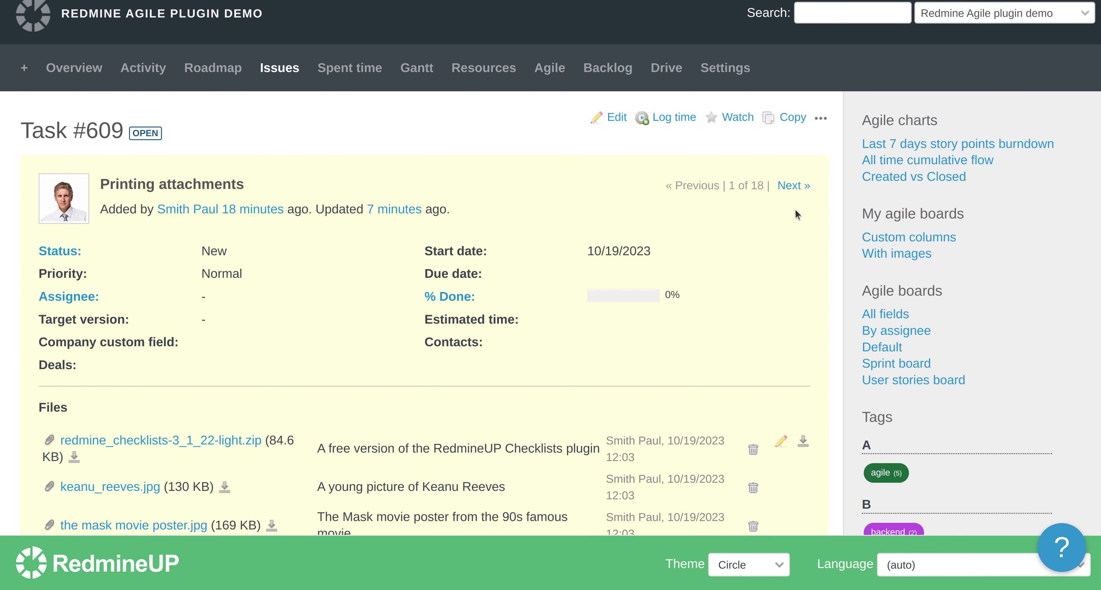
pyautogui.moveTo(820, 119)
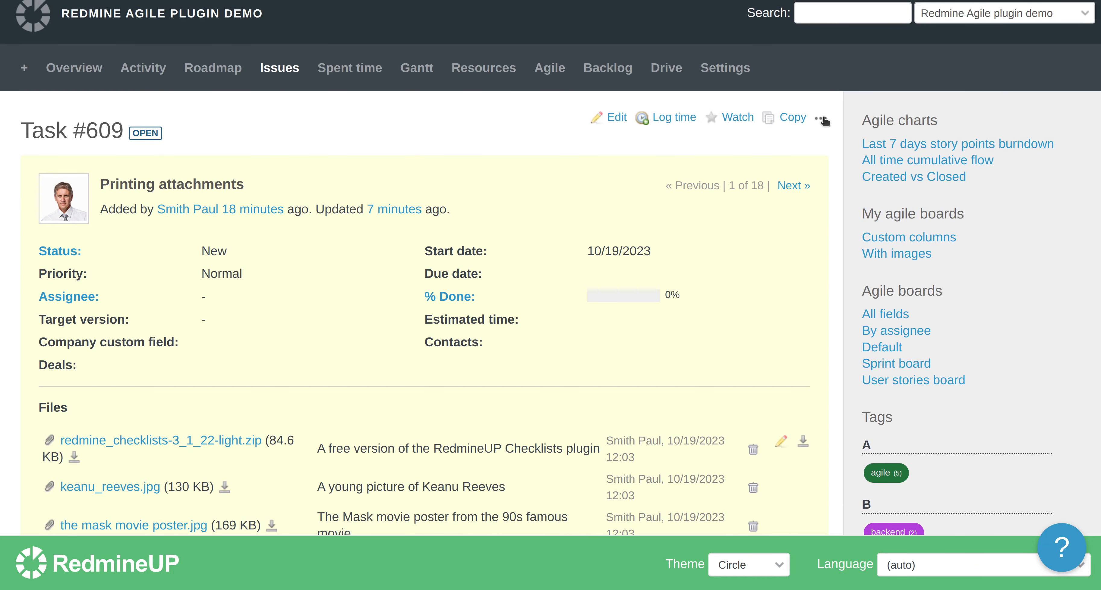
pyautogui.click(820, 117)
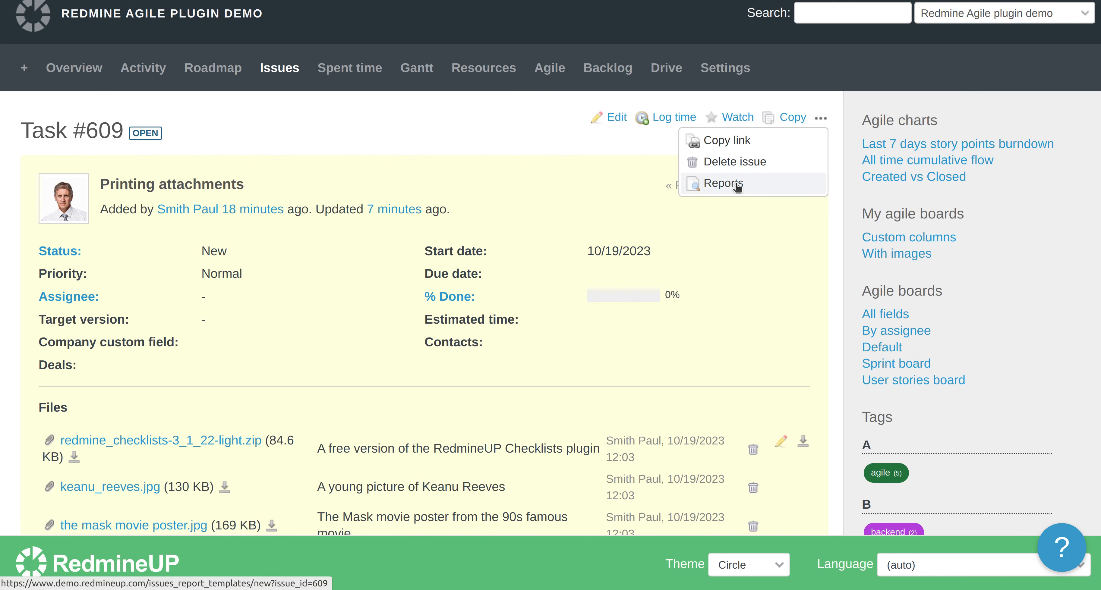
pyautogui.click(723, 183)
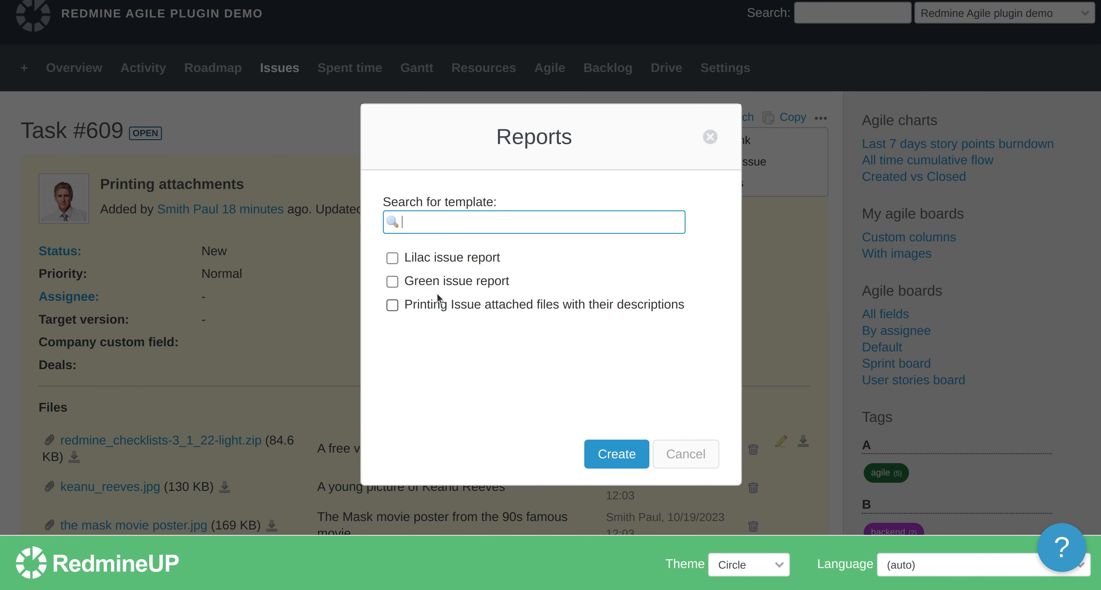
pyautogui.moveTo(397, 313)
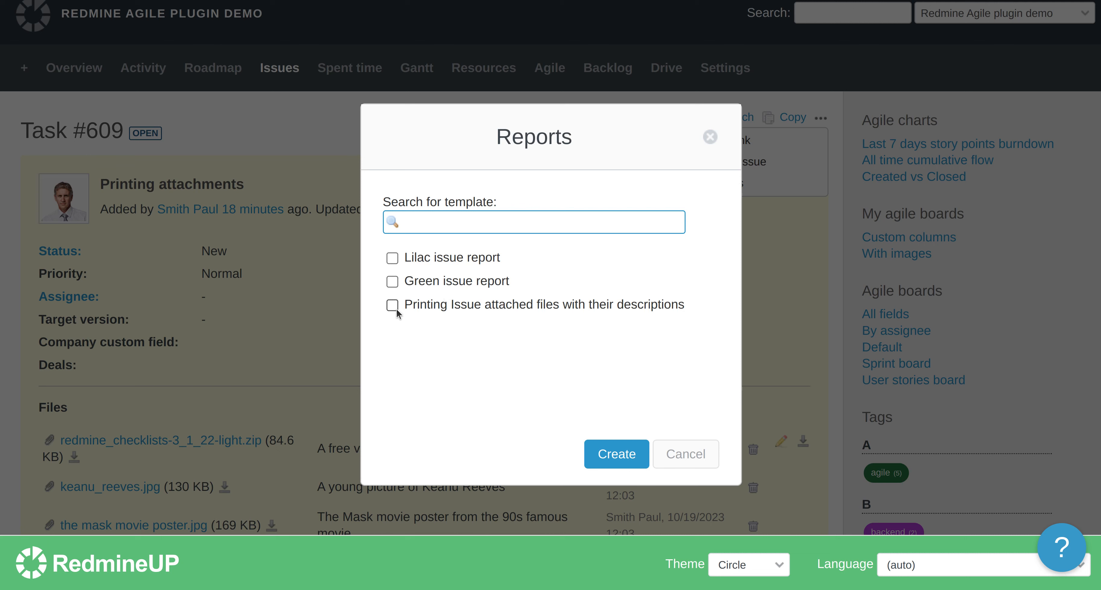
# Step: Select 'Printing Issue attached files with their descriptions' and preview the report for issue #609
pyautogui.click(392, 305)
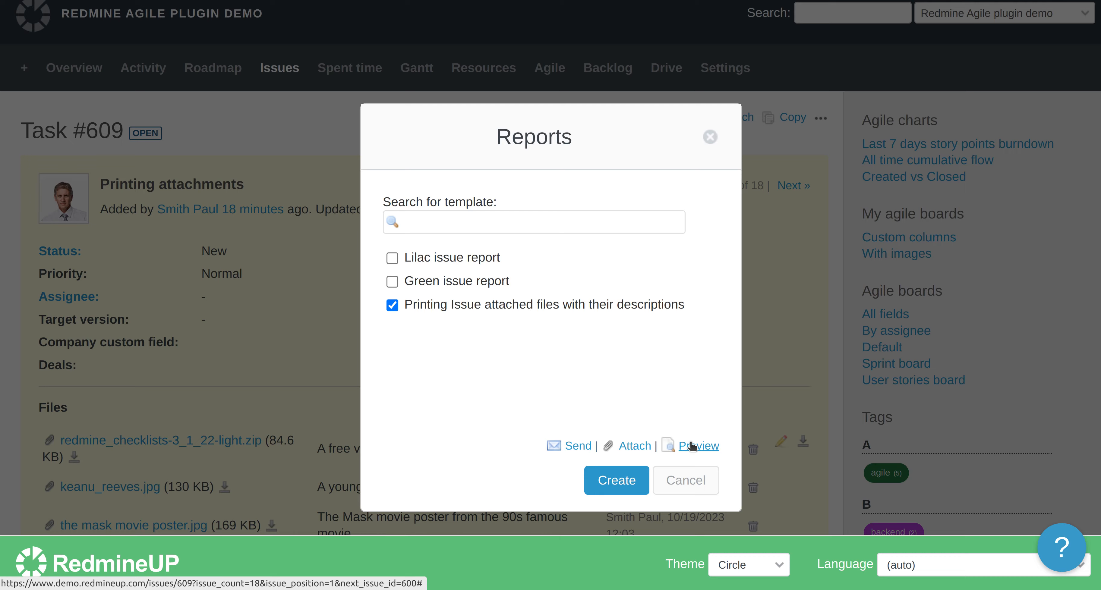
pyautogui.click(697, 446)
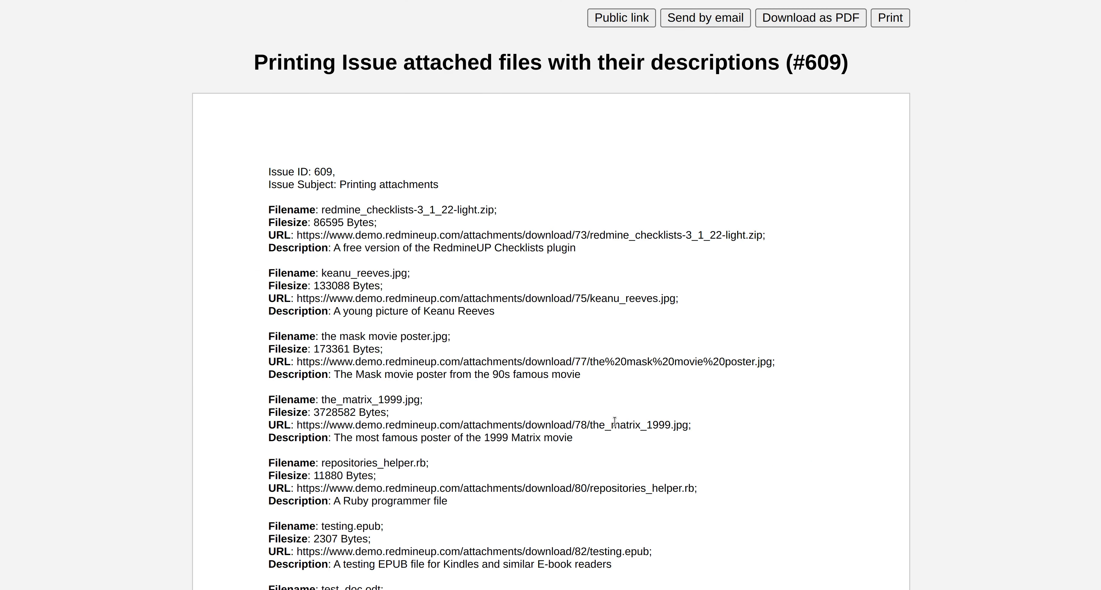
pyautogui.scroll(-3)
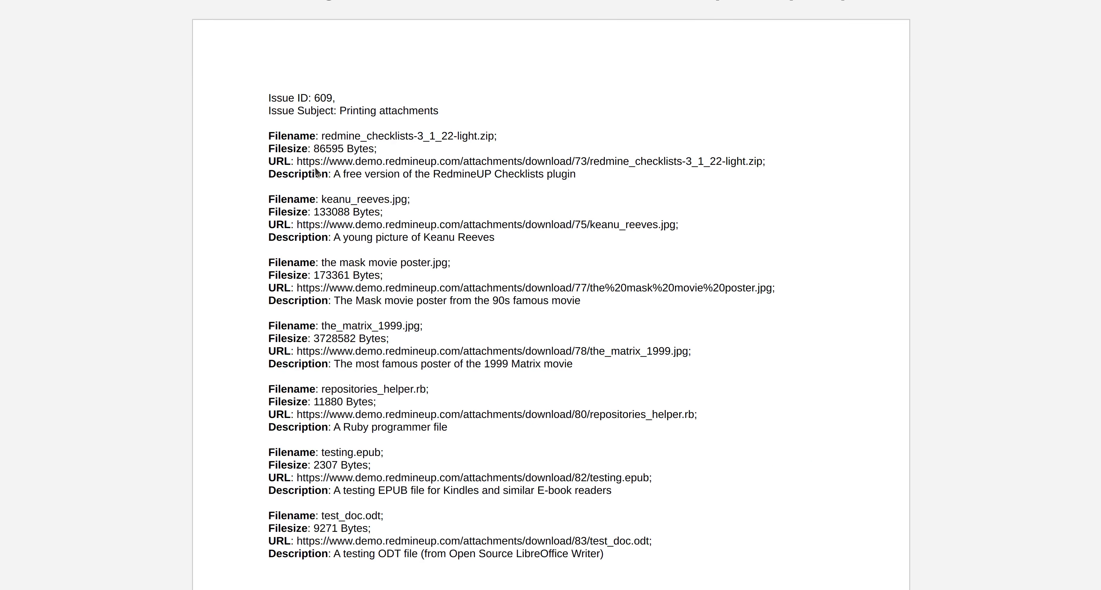
pyautogui.moveTo(330, 101)
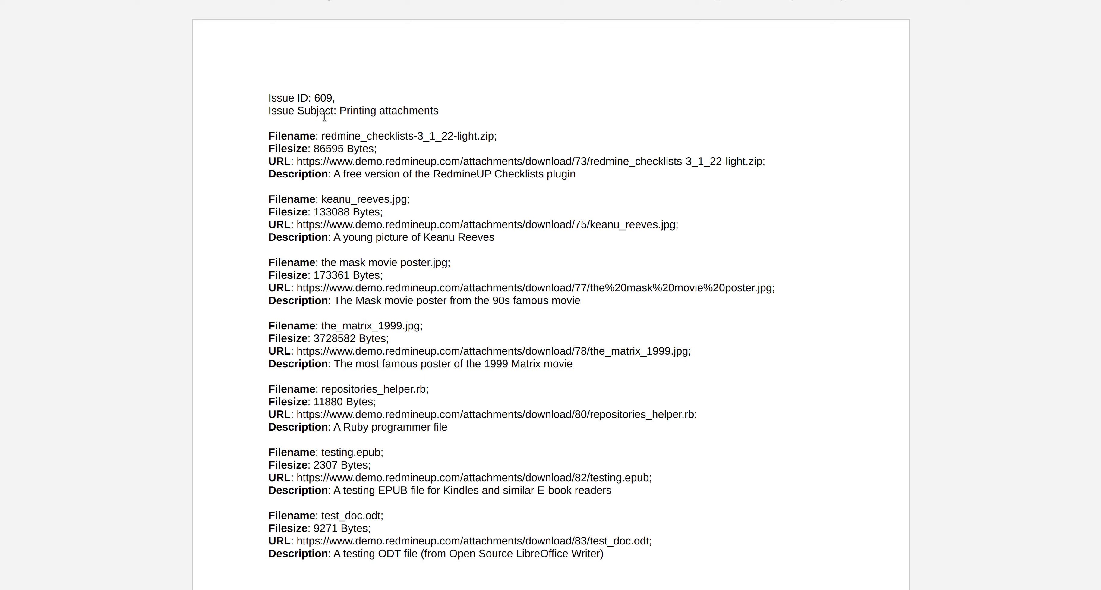
pyautogui.doubleClick(357, 111)
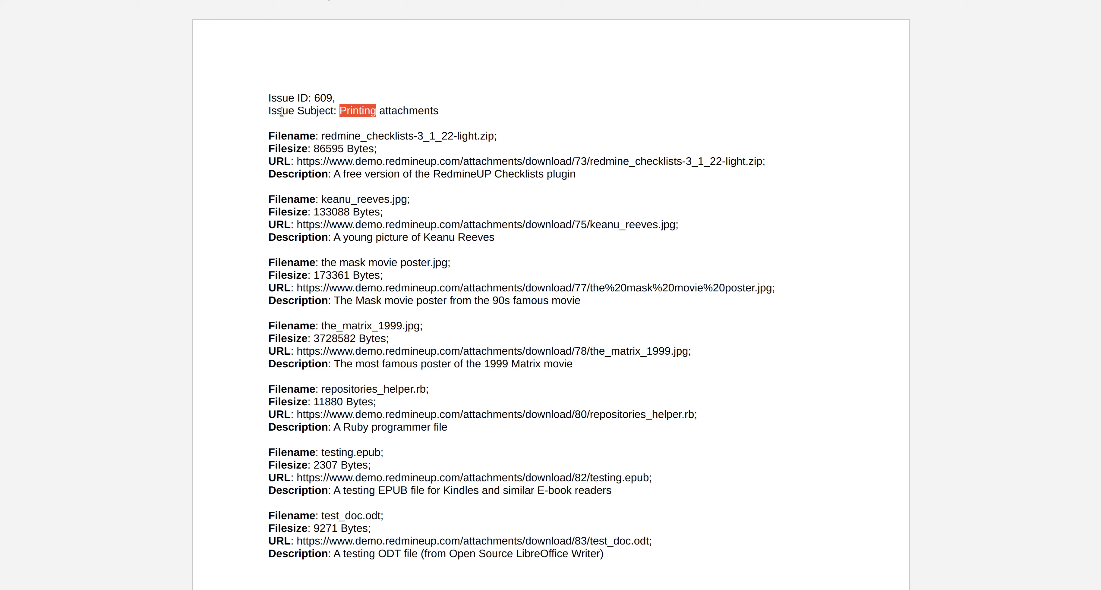
pyautogui.moveTo(281, 157)
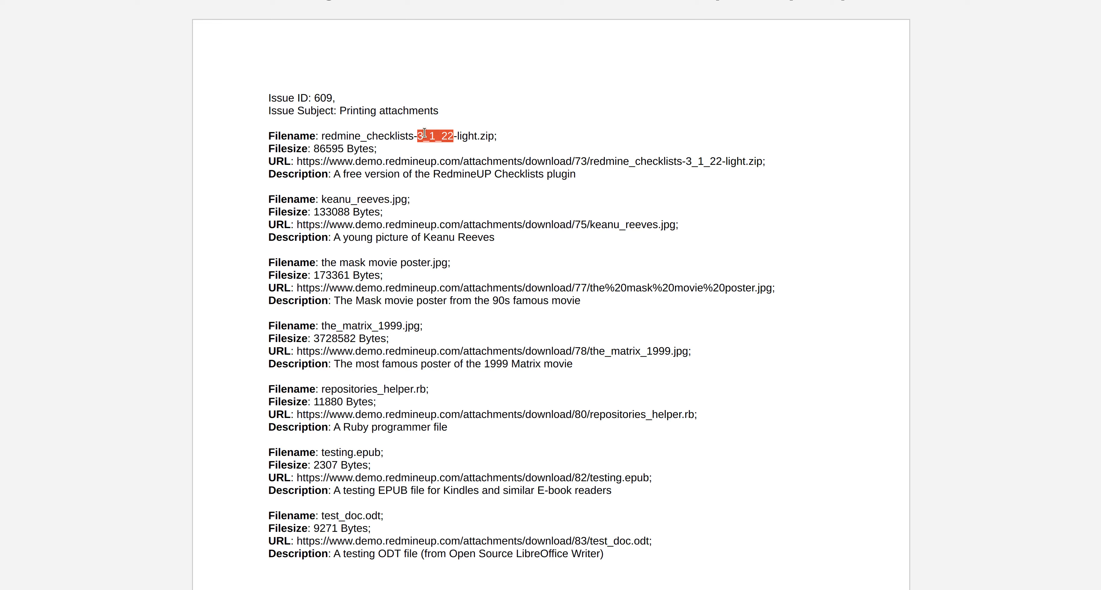
pyautogui.moveTo(470, 135)
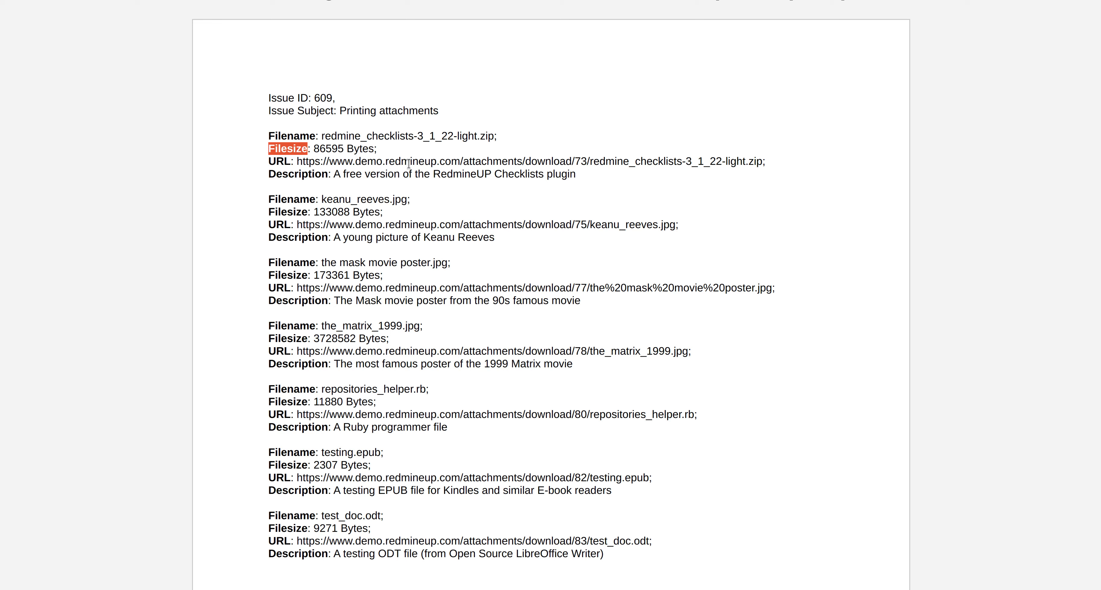
pyautogui.moveTo(499, 159)
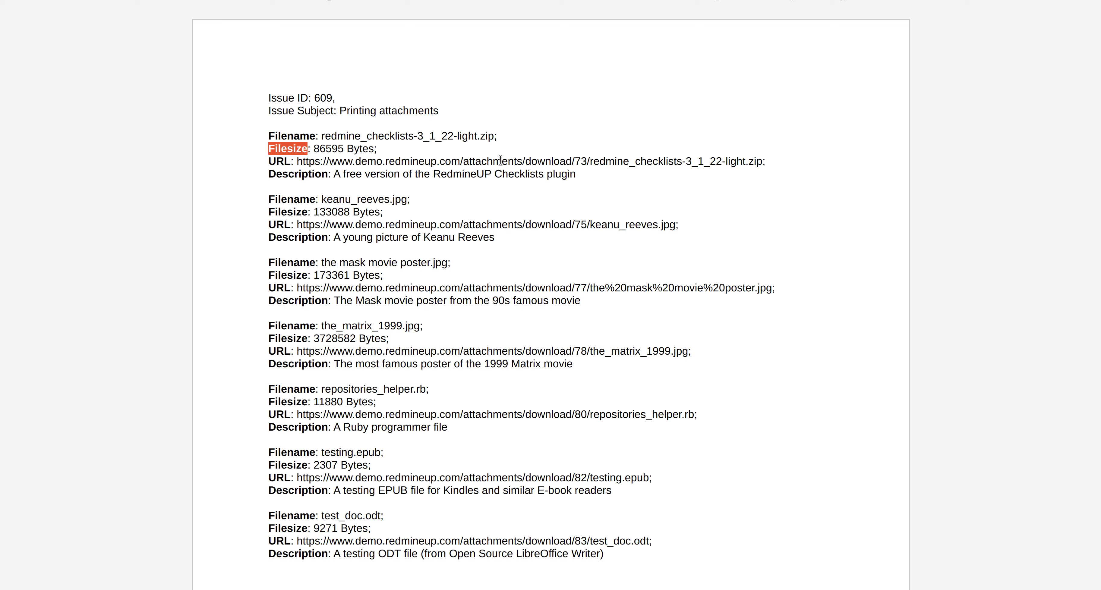
pyautogui.moveTo(743, 163)
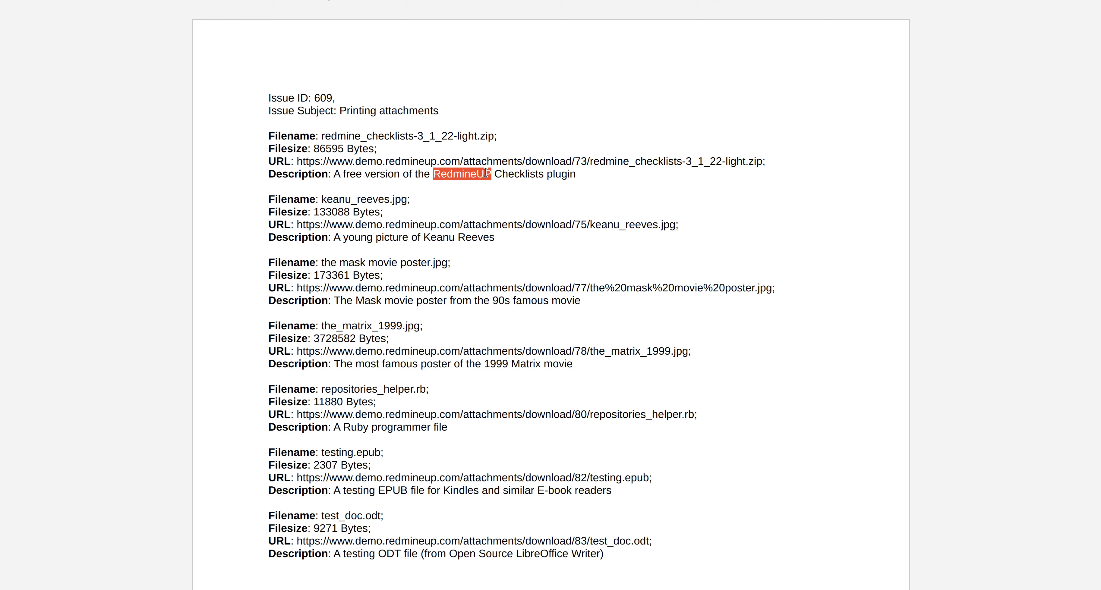
pyautogui.scroll(3)
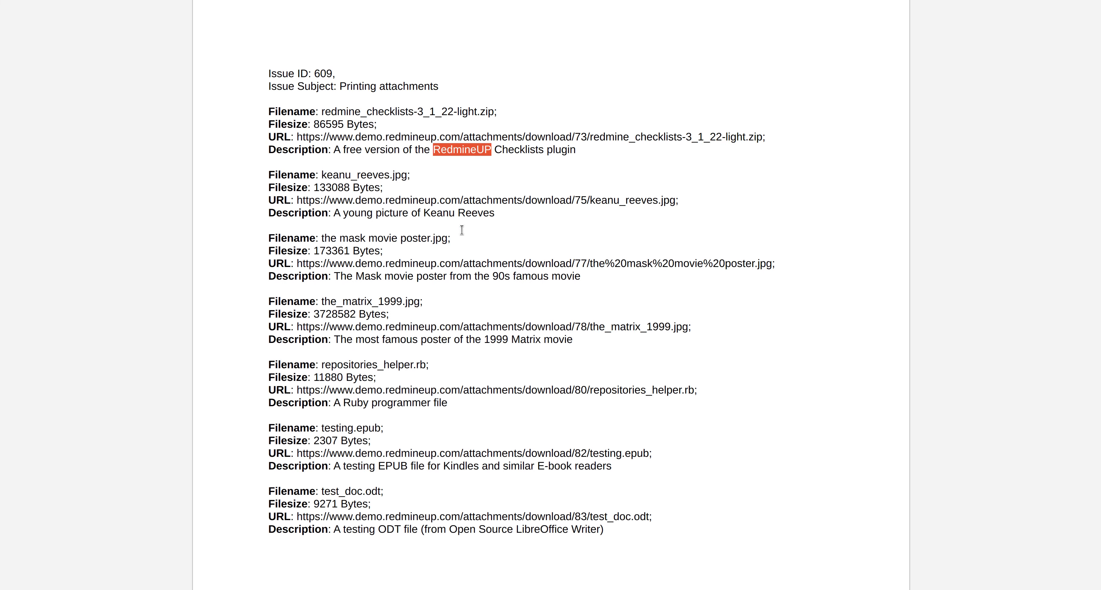
pyautogui.moveTo(315, 196)
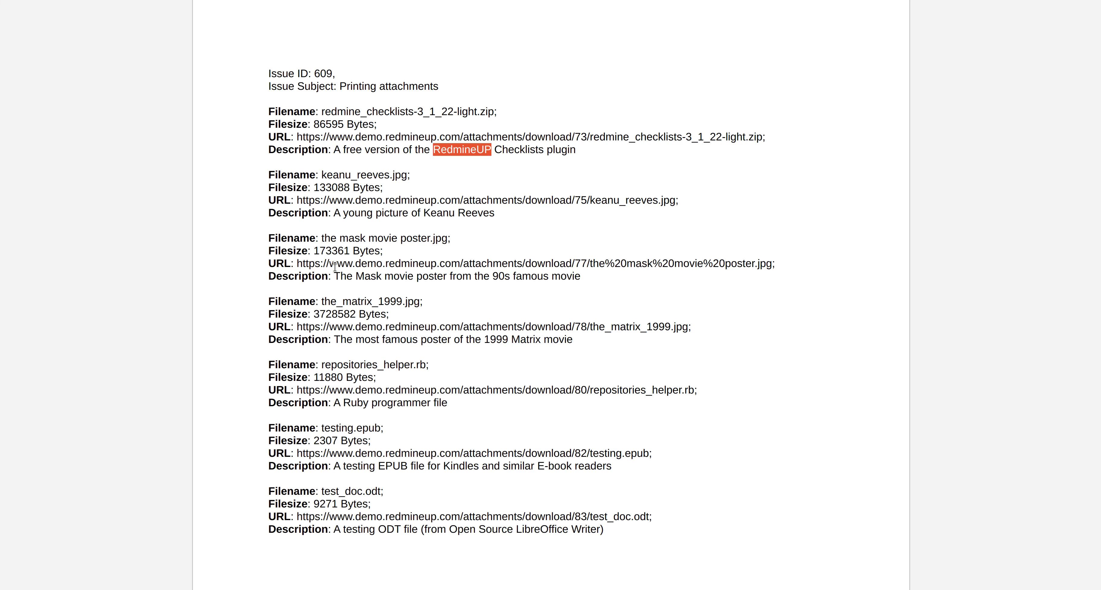
pyautogui.scroll(-3)
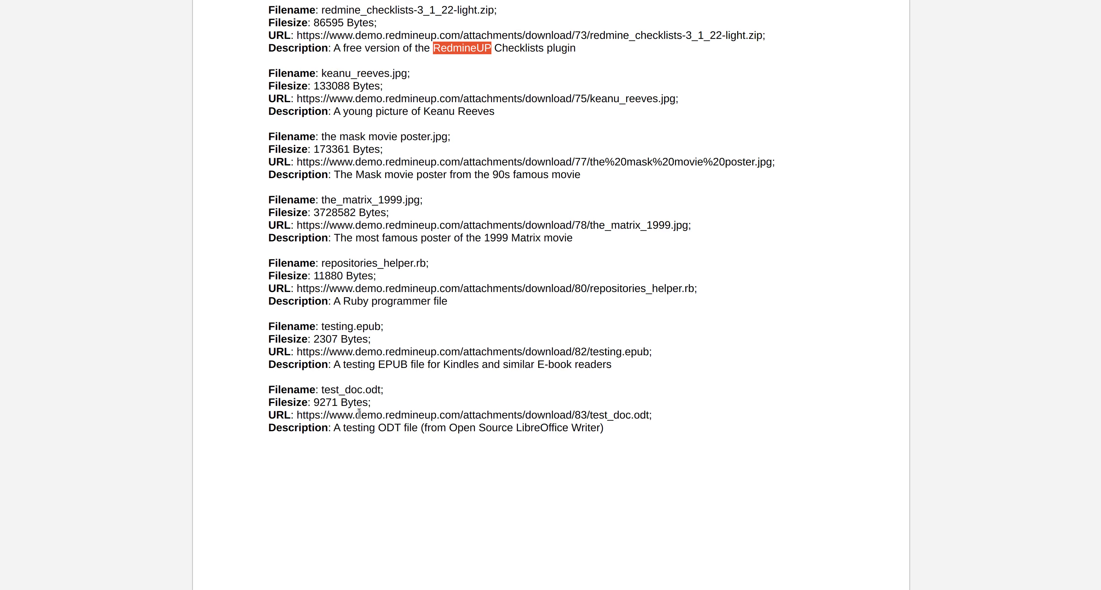
pyautogui.scroll(3)
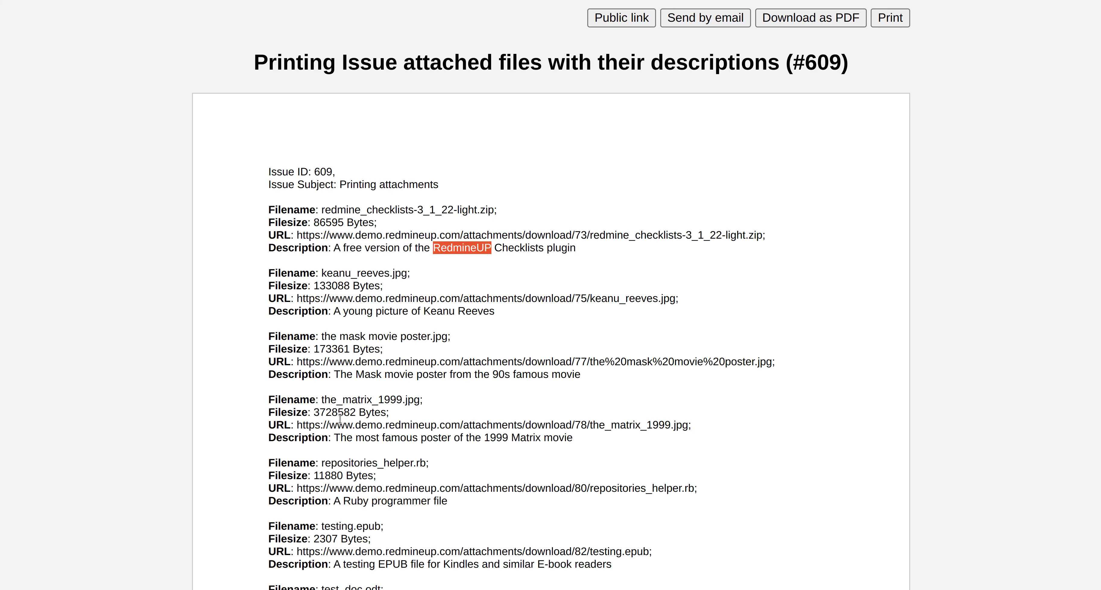
pyautogui.scroll(-3)
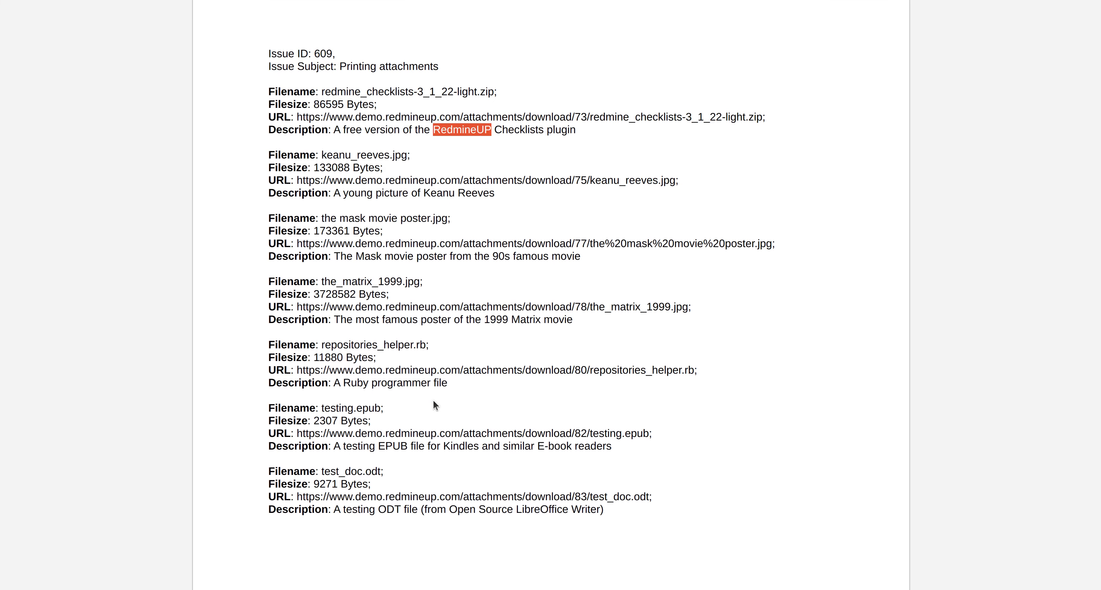